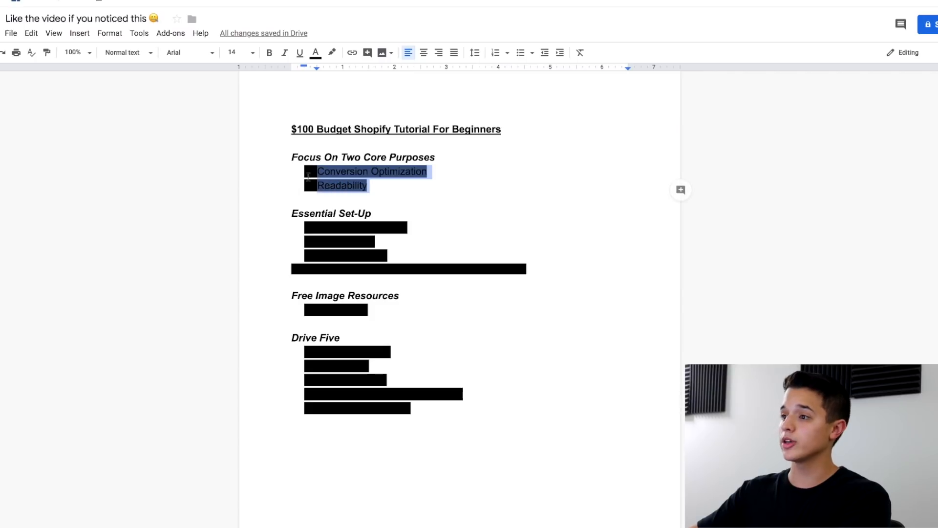
Deselect the two core purpose bullets, then move to the myip.ms Shopify sites list.
left_click(520, 52)
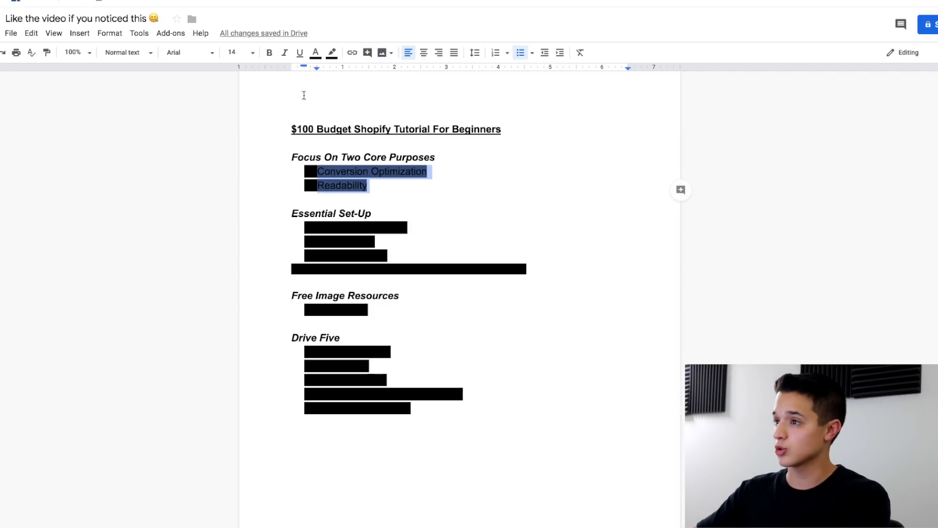
left_click(331, 52)
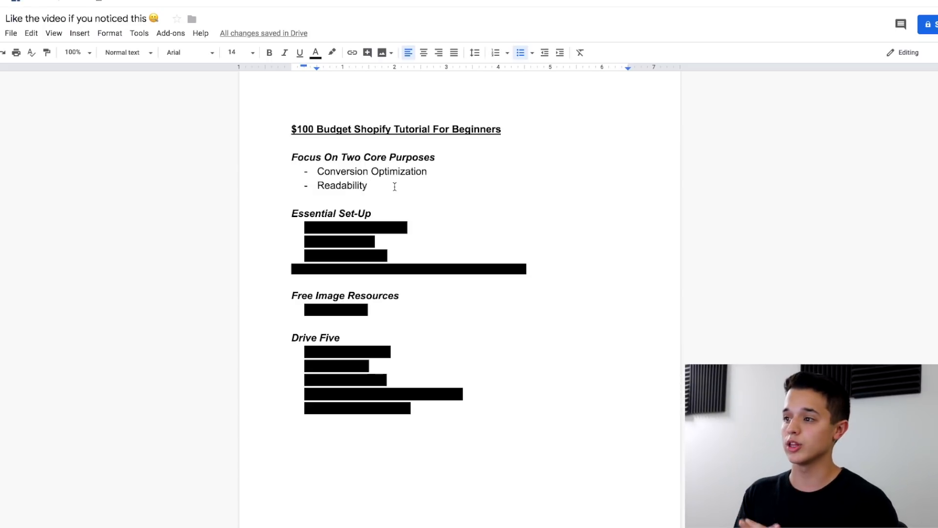
left_click(370, 185)
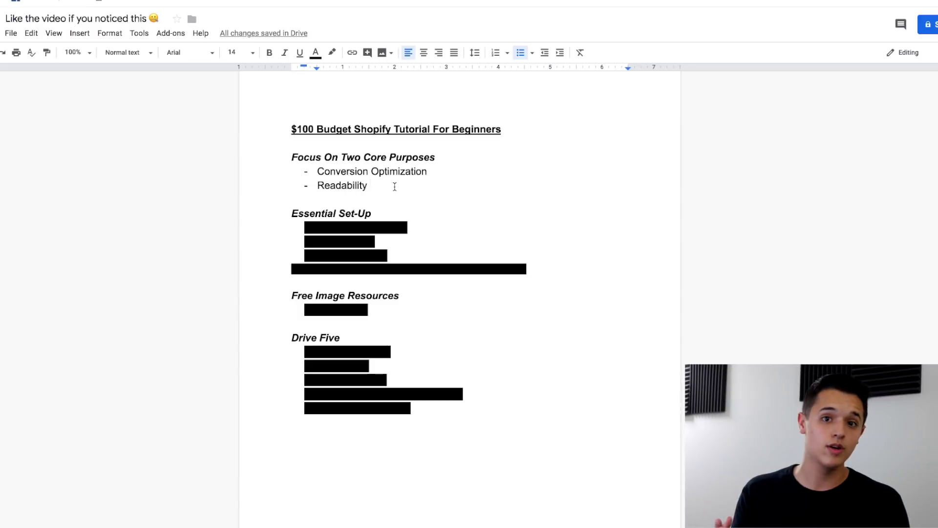
left_click(370, 184)
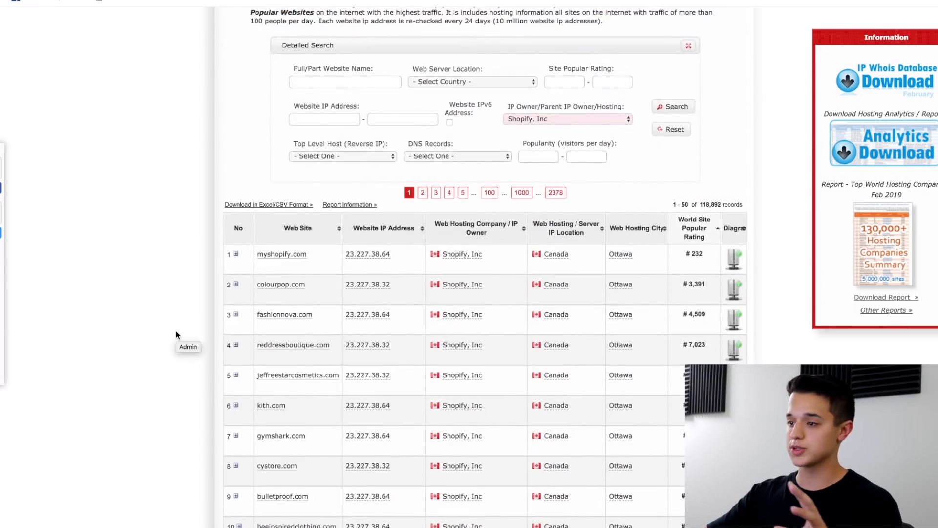
Scroll the myip.ms Shopify list and open the misthub example store.
scroll("down", 3)
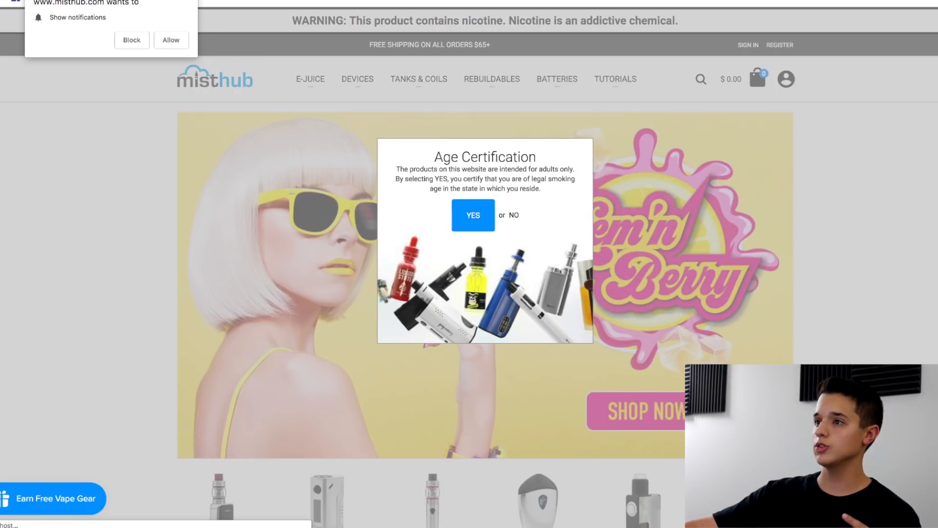
left_click(472, 214)
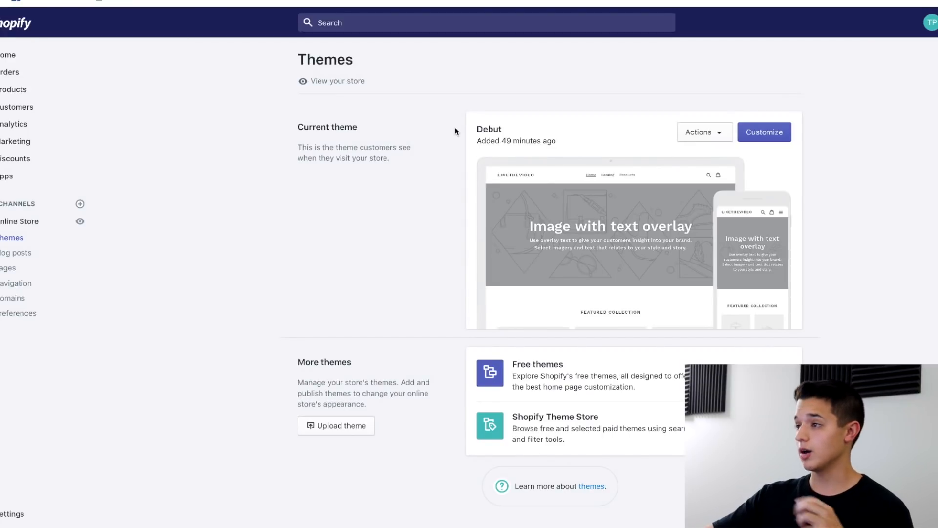
mouse_move(481, 132)
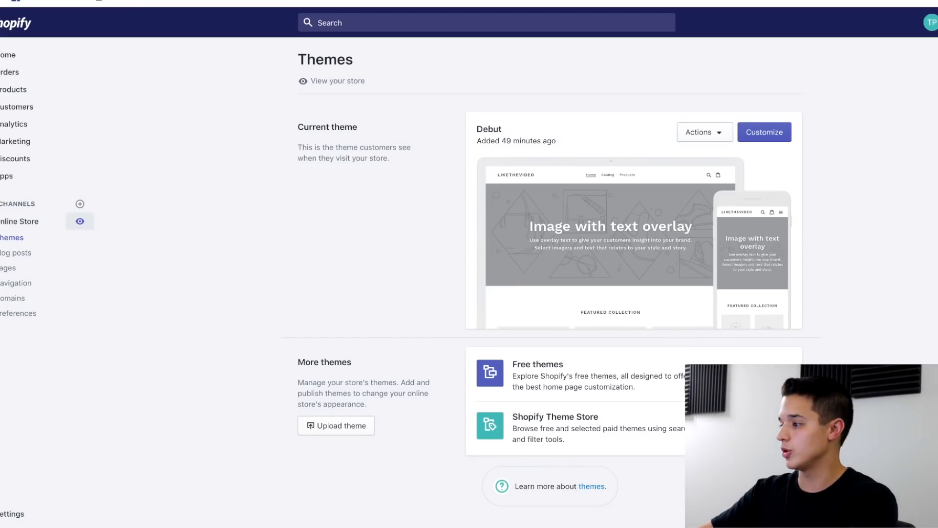
Browse the free themes gallery with Debut marked live, then close it.
left_click(489, 373)
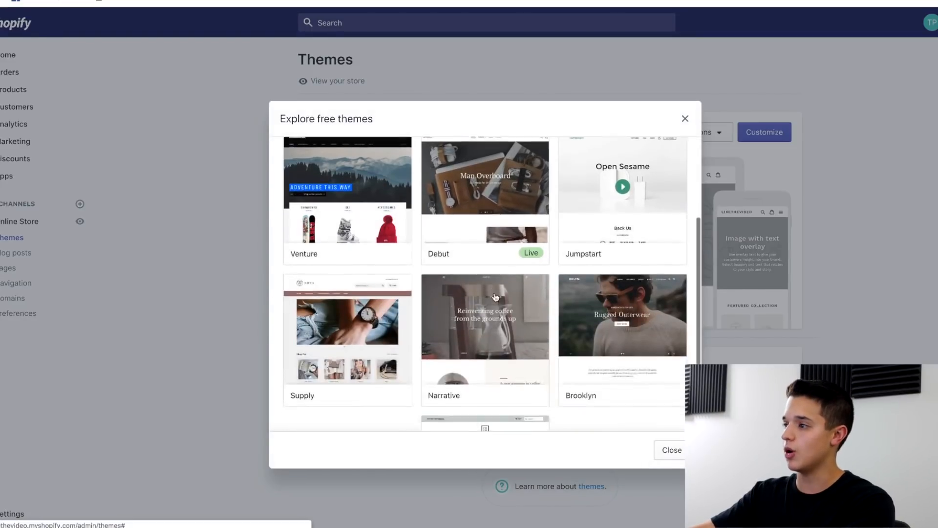
scroll("up", 3)
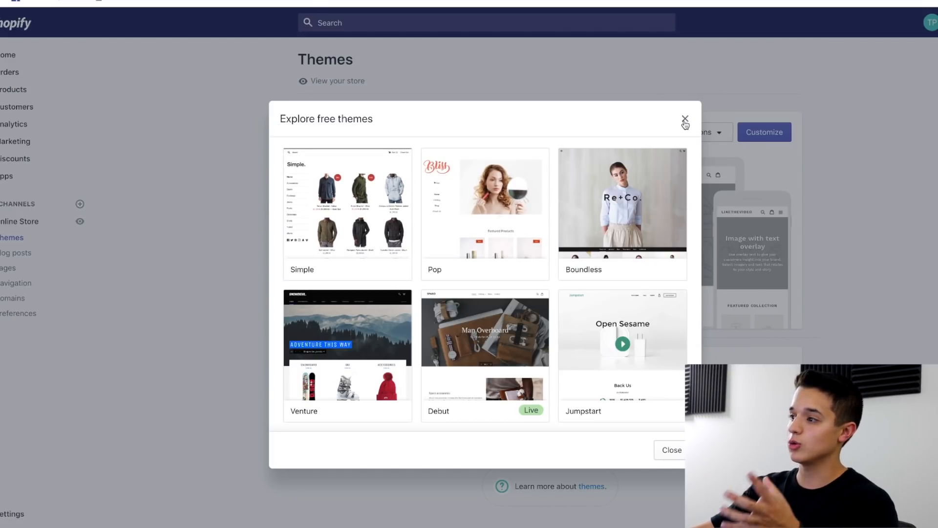
left_click(685, 119)
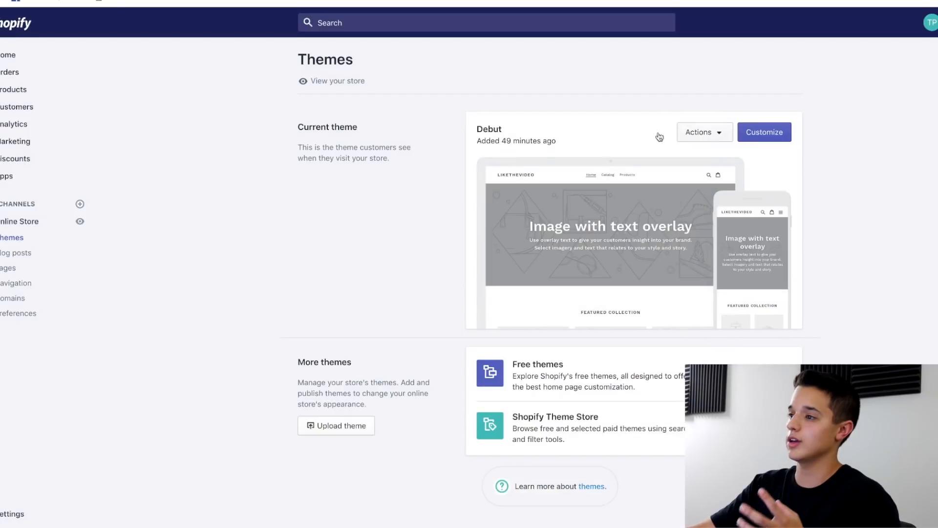
mouse_move(171, 250)
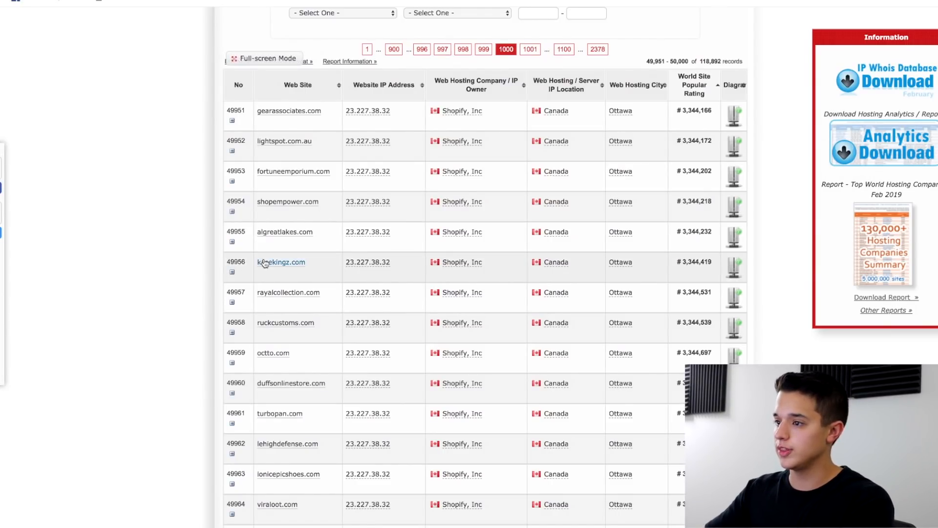
Explore kasekingz.com's iPhone categories, dismiss the lucky wheel popup, and scroll its homepage.
left_click(281, 262)
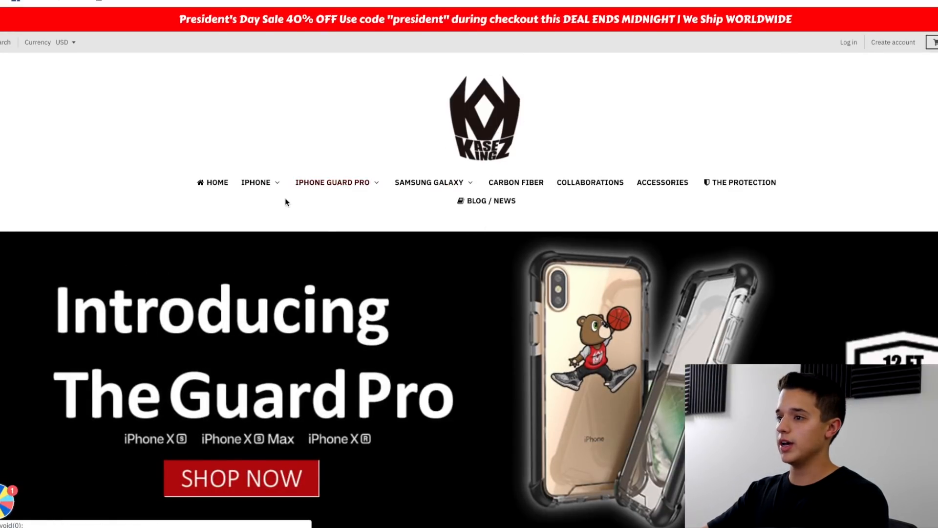
left_click(255, 182)
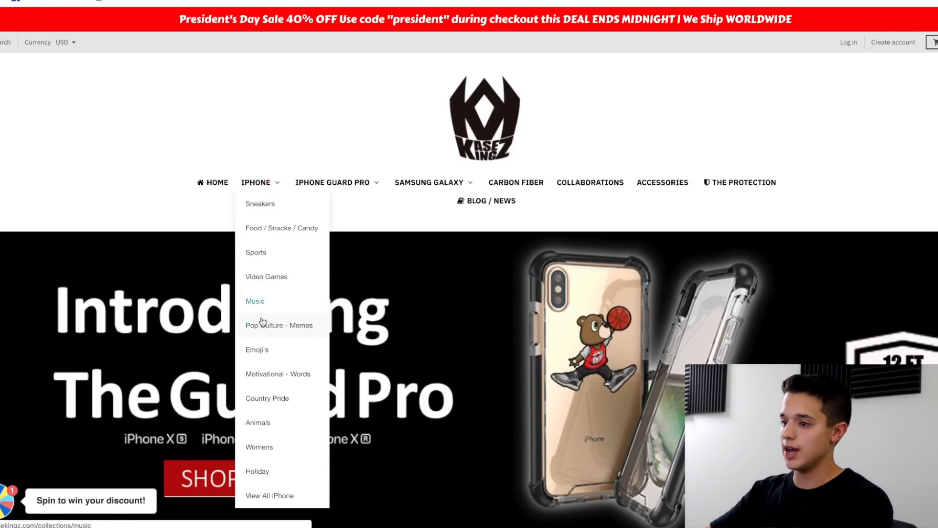
scroll("down", 3)
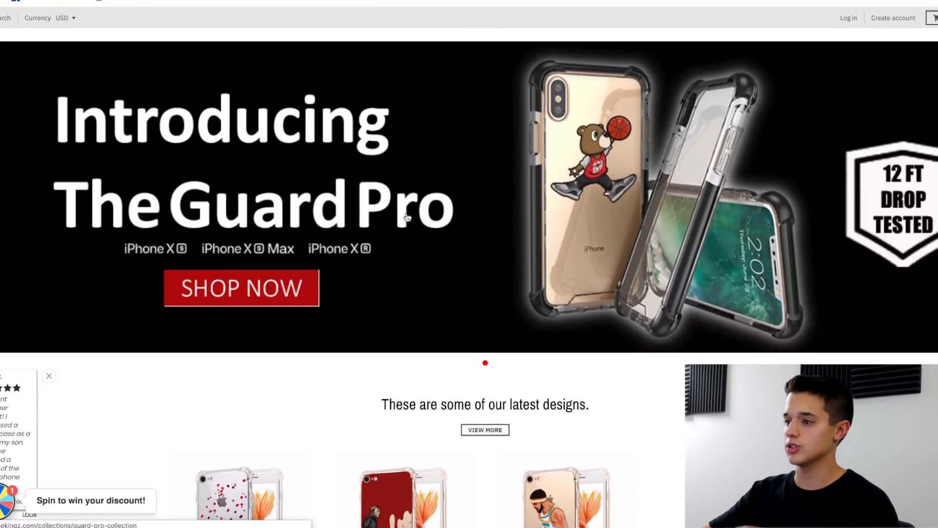
scroll("down", 3)
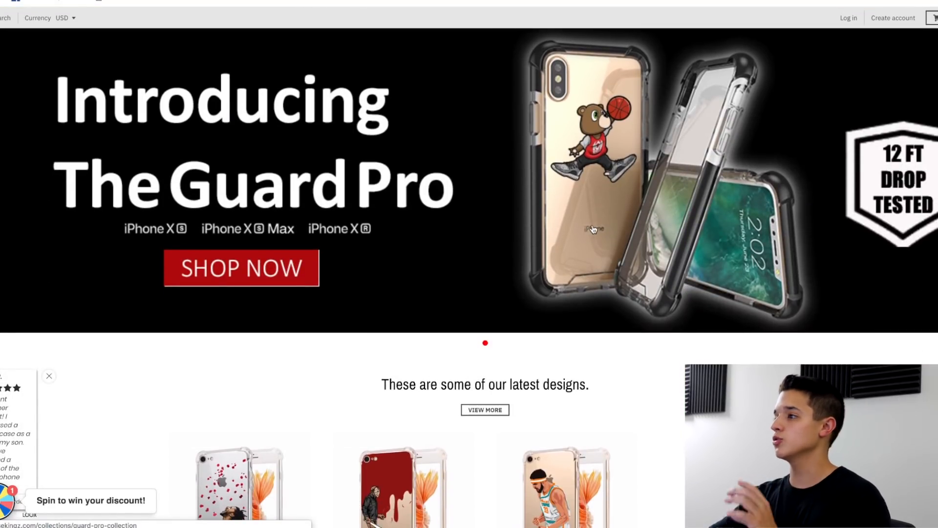
mouse_move(753, 125)
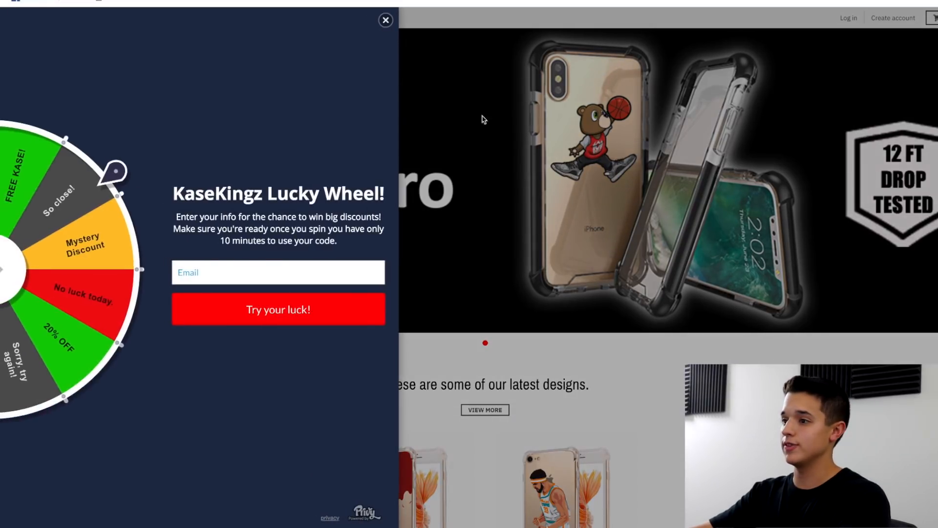
left_click(385, 20)
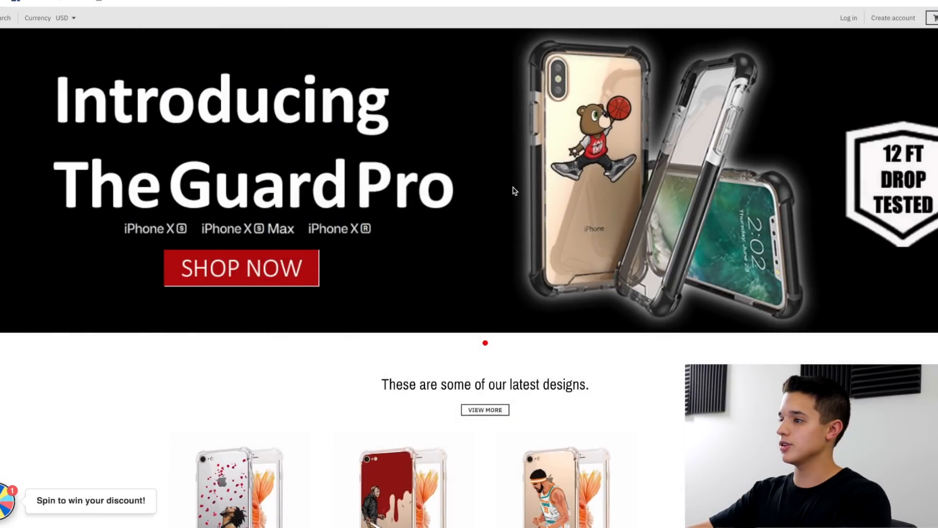
scroll("down", 3)
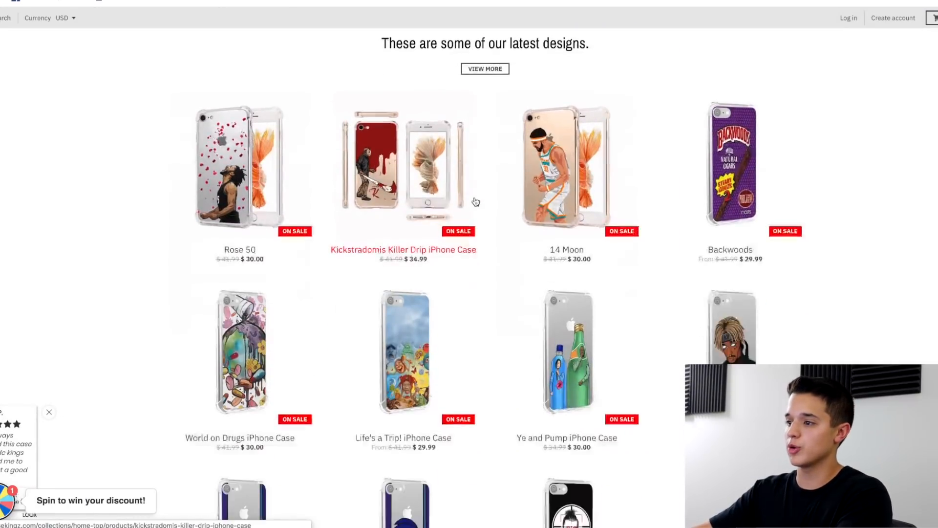
scroll("down", 3)
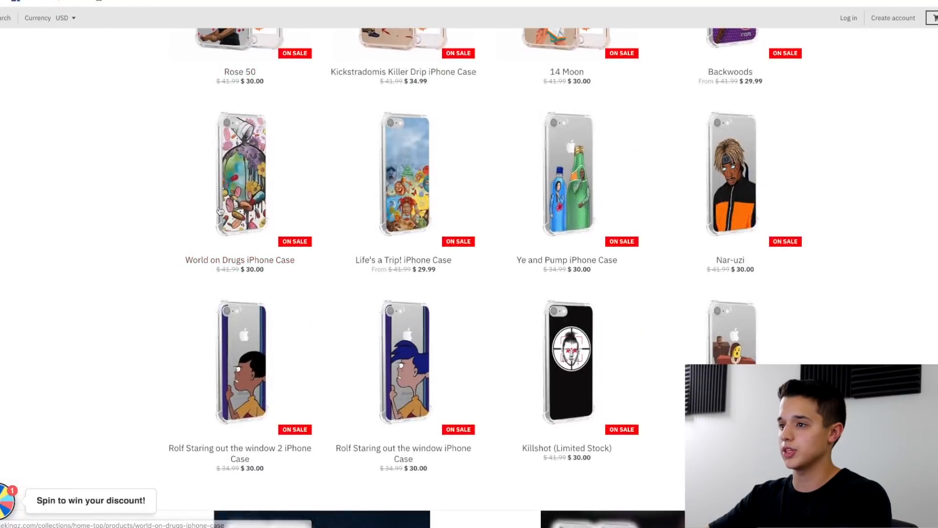
mouse_move(932, 263)
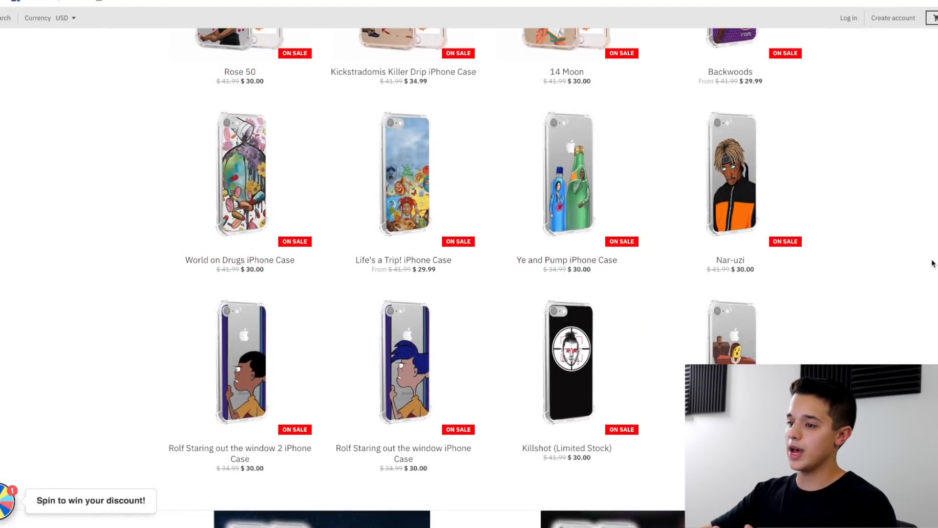
scroll("down", 3)
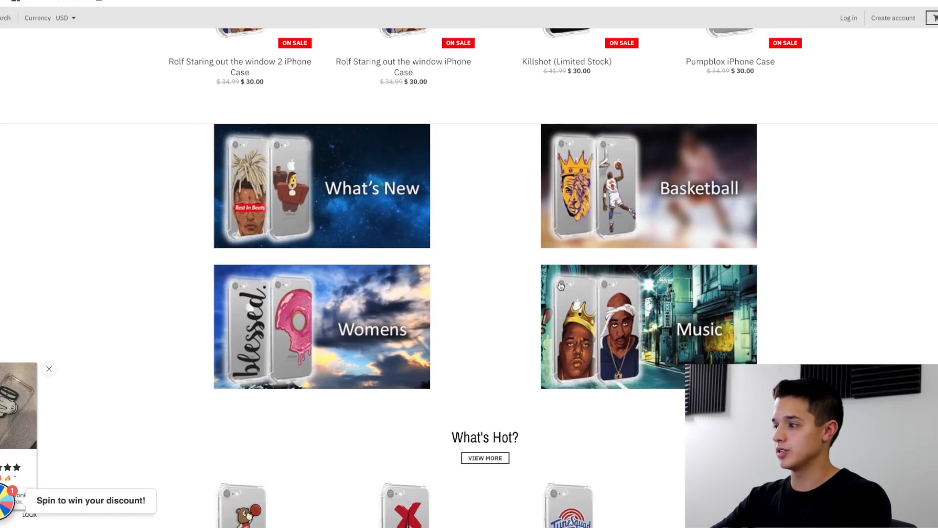
scroll("down", 3)
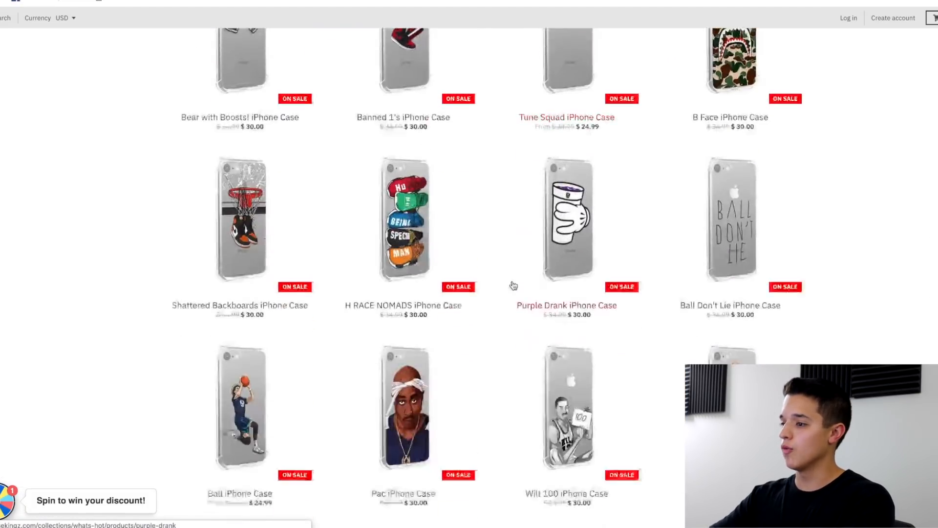
scroll("down", 3)
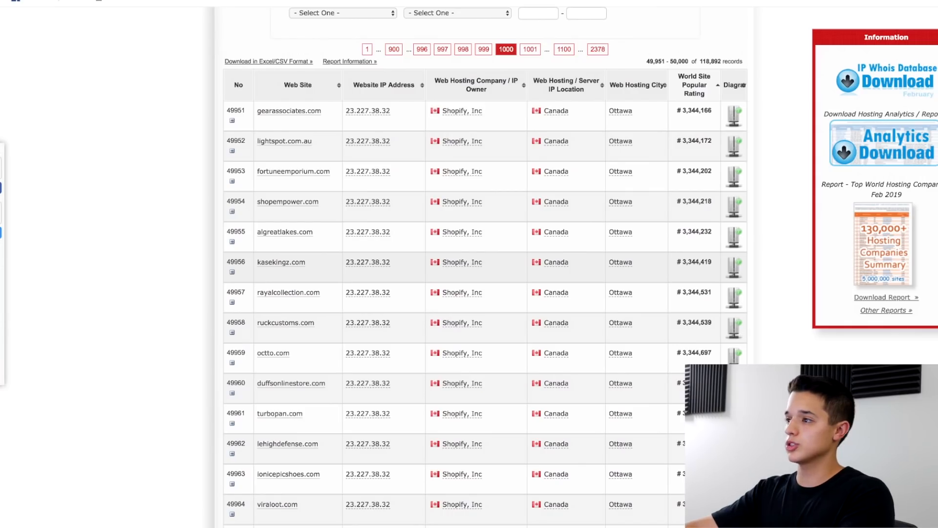
mouse_move(795, 118)
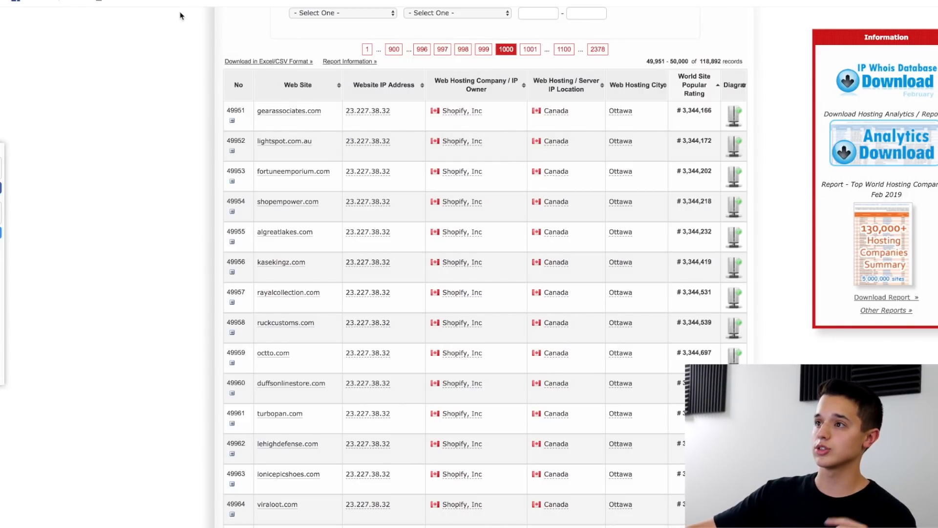
mouse_move(187, 21)
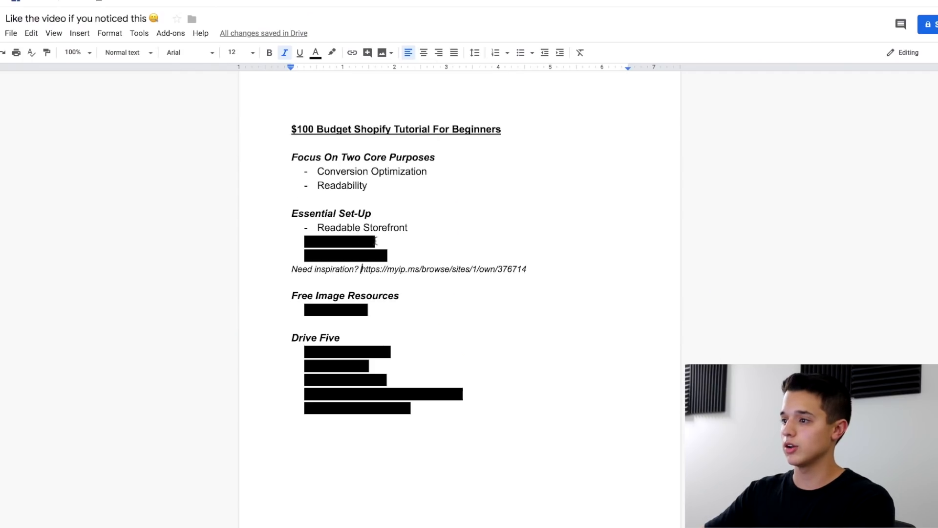
Add 'TOS, PP, RP' to the tutorial notes.
type("TOS, PP, RP")
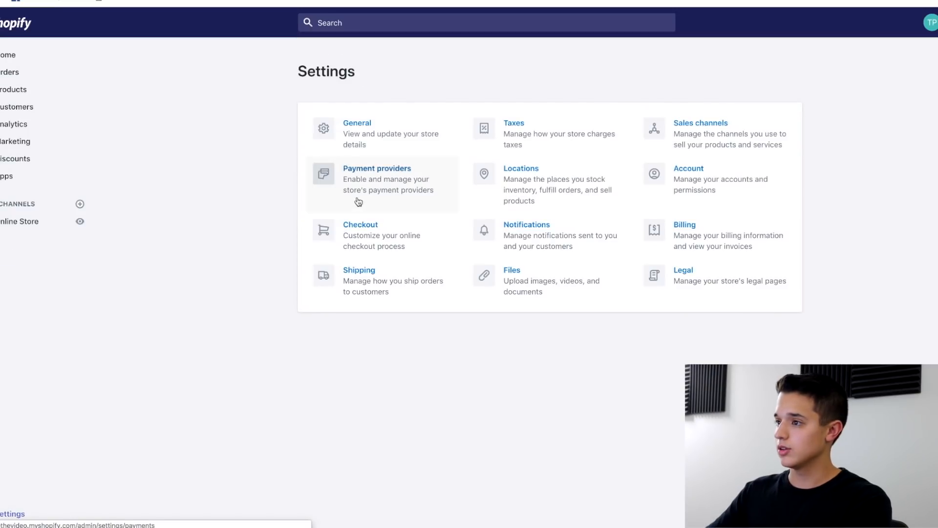
Generate the refund policy from a template in Legal settings and select its text.
left_click(682, 270)
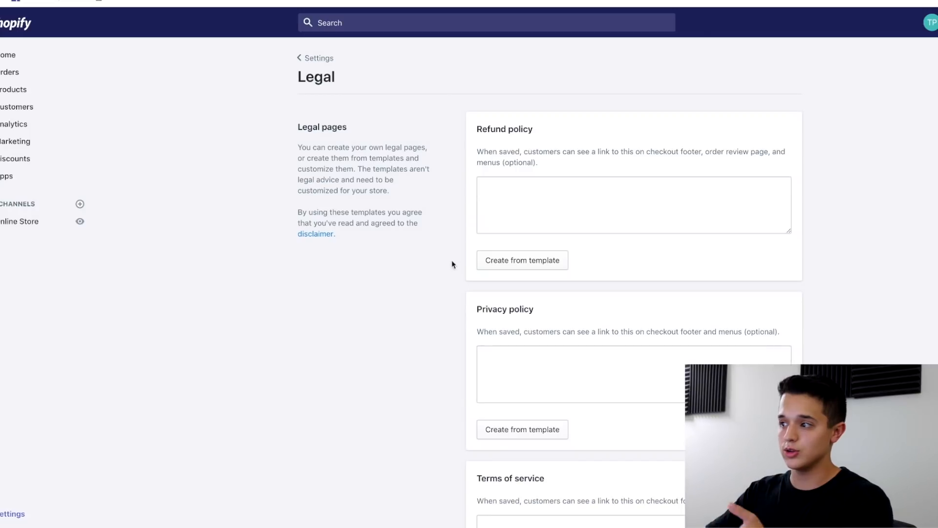
mouse_move(339, 248)
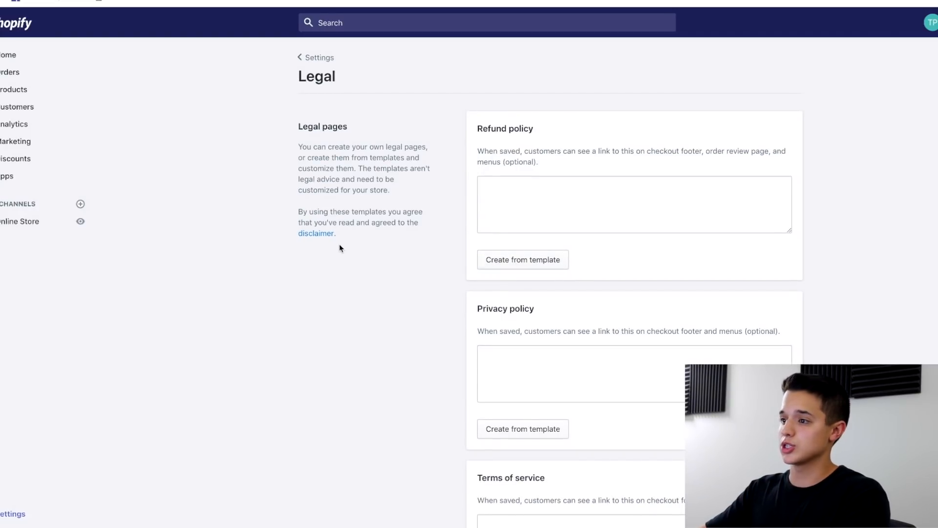
left_click(522, 259)
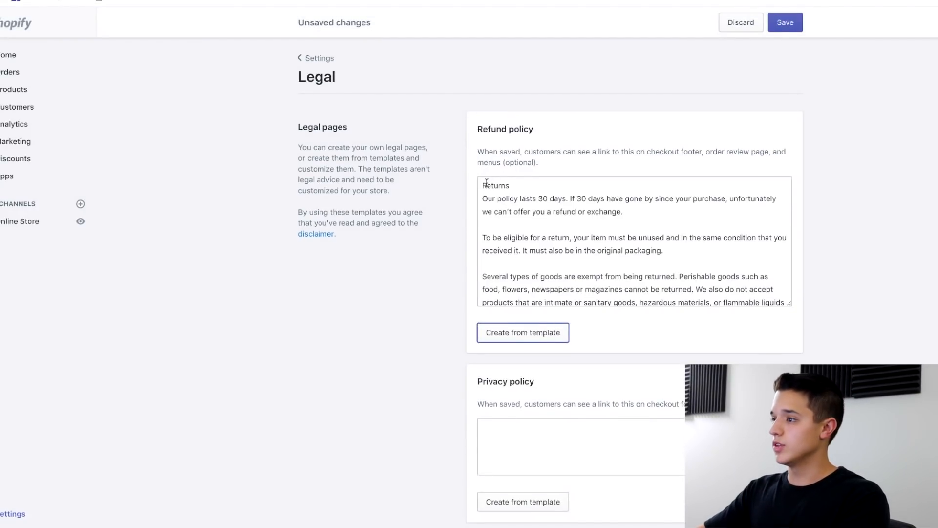
left_click_drag(483, 197, 663, 240)
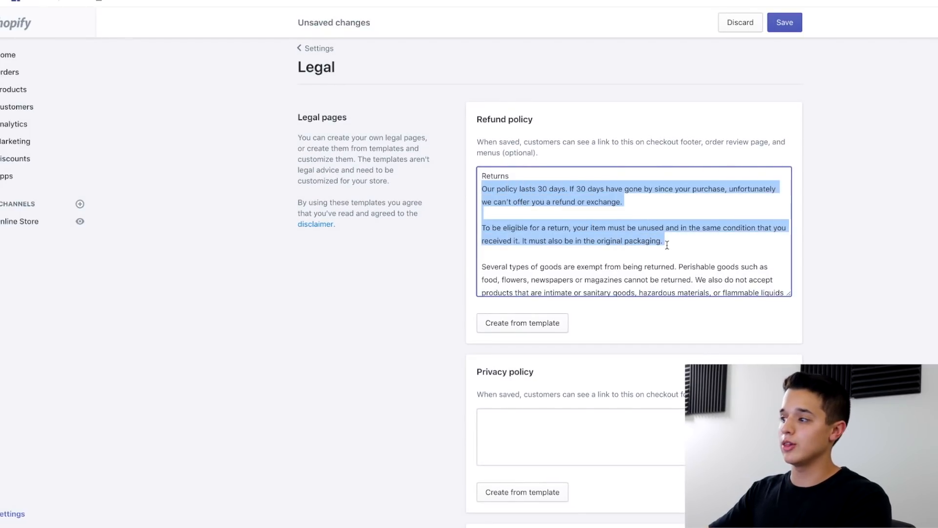
left_click(507, 216)
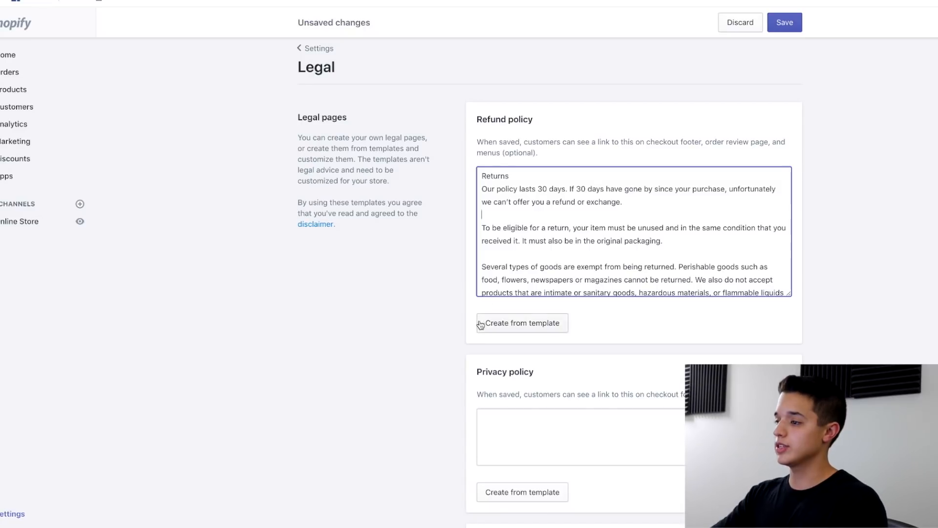
scroll("down", 3)
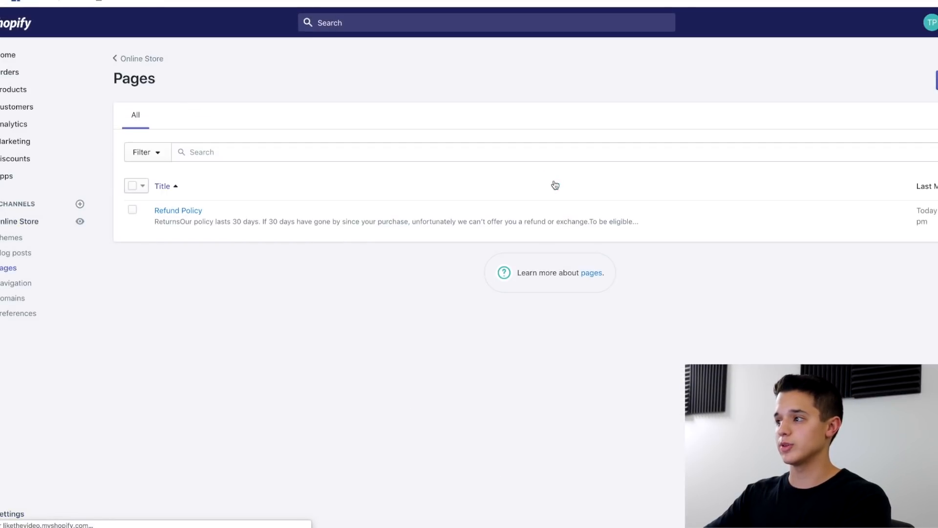
Save the Refund Policy page and add it as a footer menu item.
left_click(178, 211)
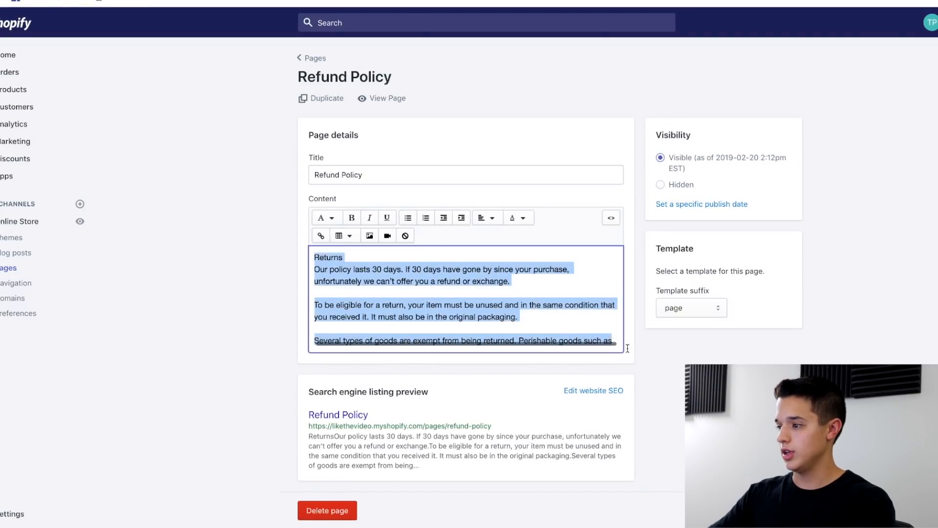
left_click(16, 283)
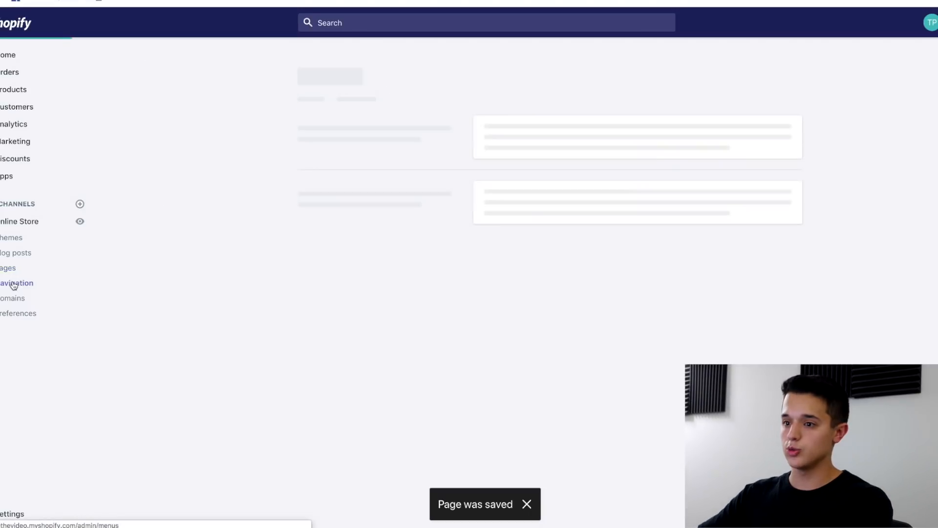
left_click(17, 282)
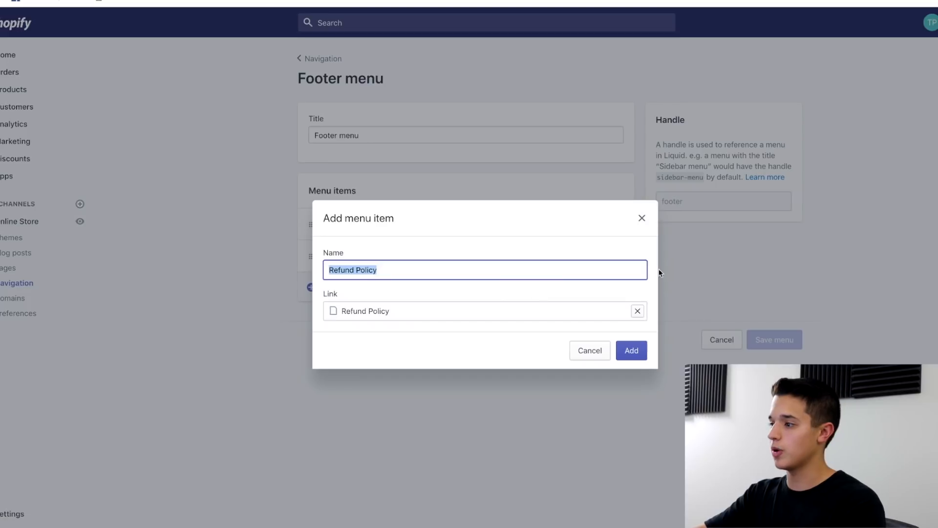
left_click(630, 350)
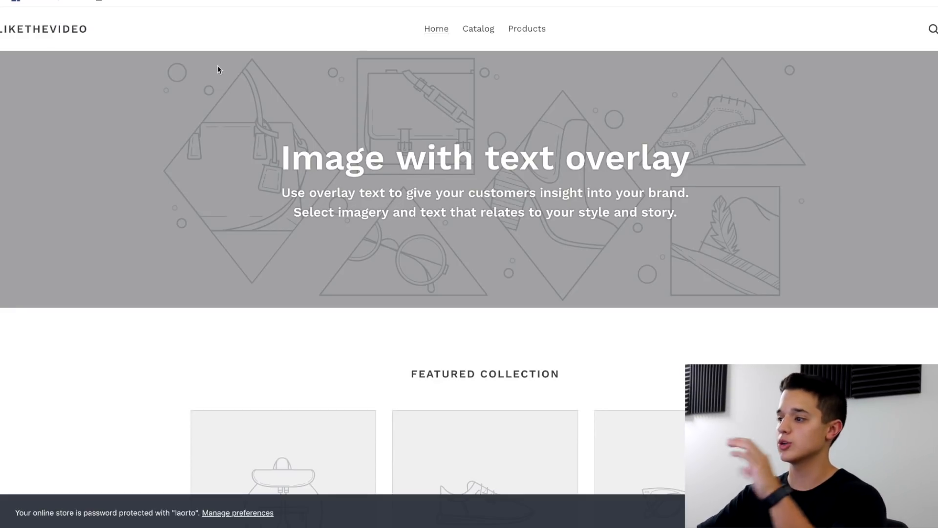
Scroll down the storefront home page.
scroll("down", 3)
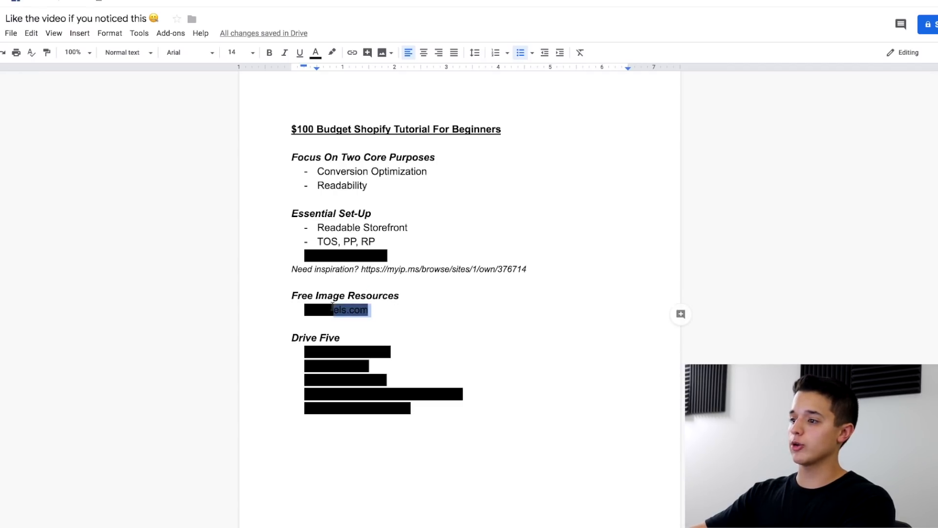
Search Pexels for 'happiness' and download the night-sky umbrella photo for free.
left_click(330, 52)
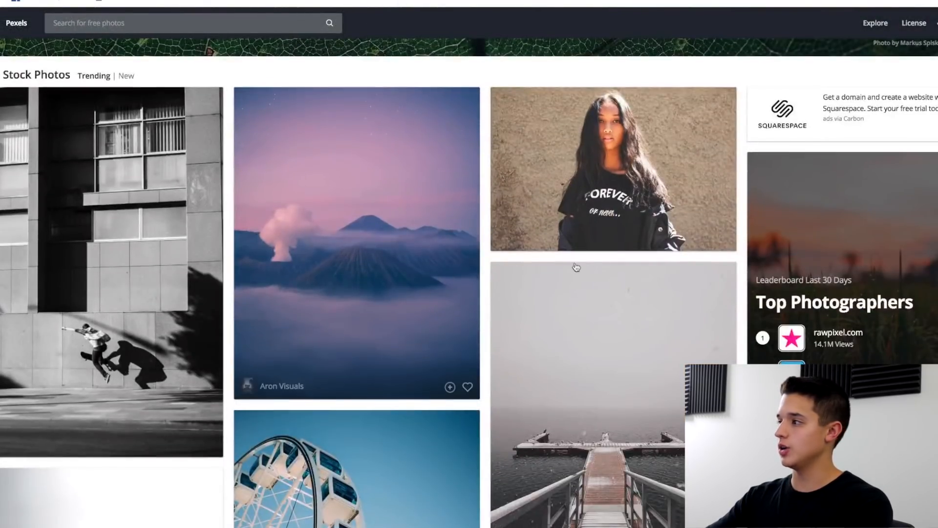
scroll("up", 3)
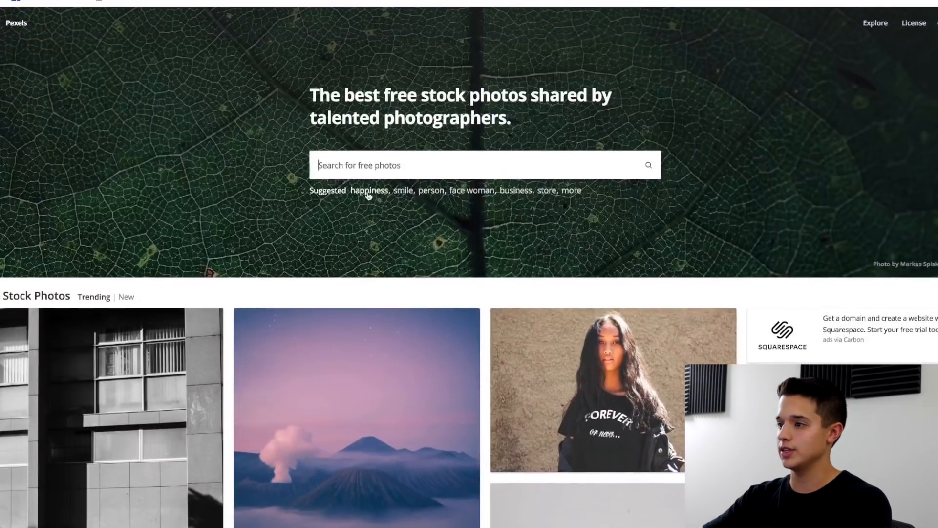
left_click(369, 190)
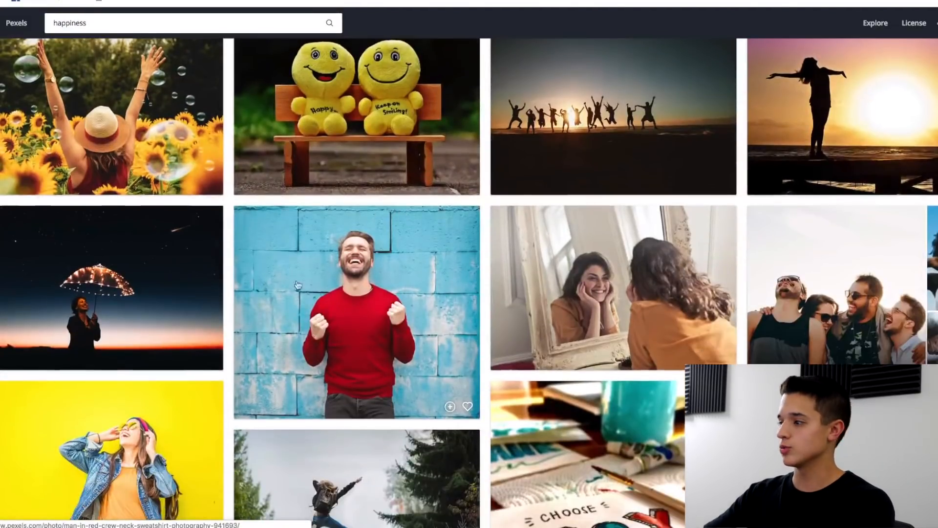
scroll("down", 3)
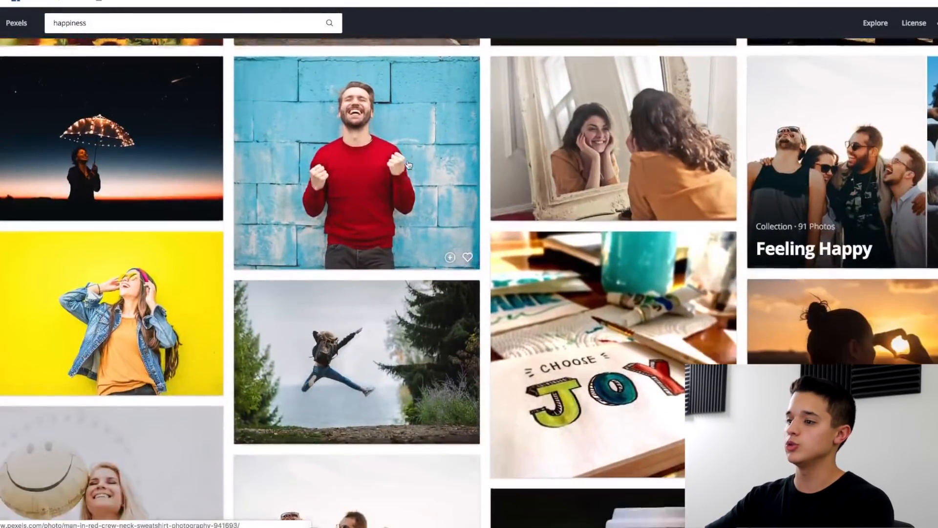
left_click(111, 138)
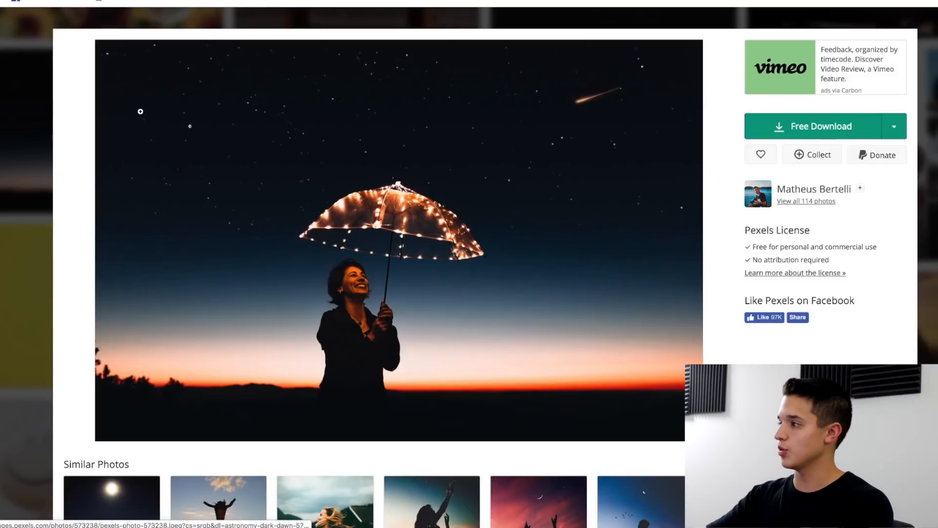
mouse_move(829, 244)
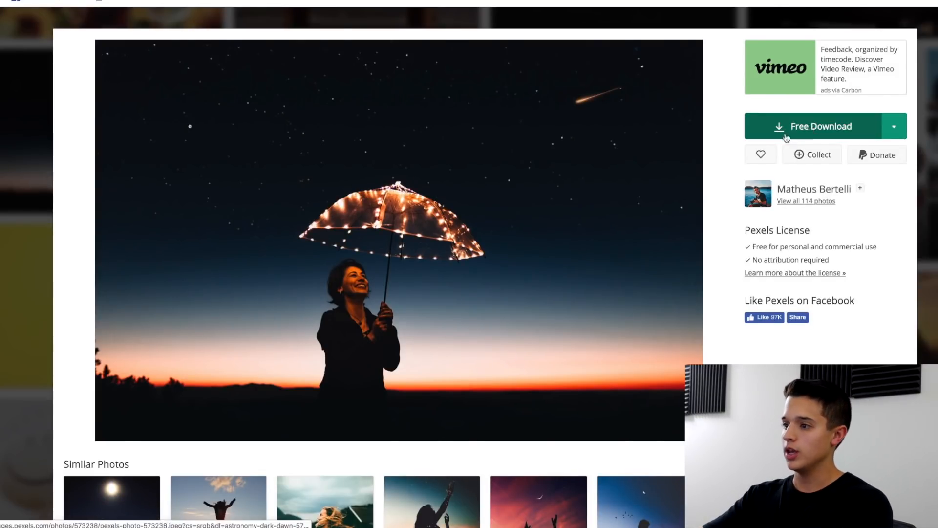
left_click(814, 126)
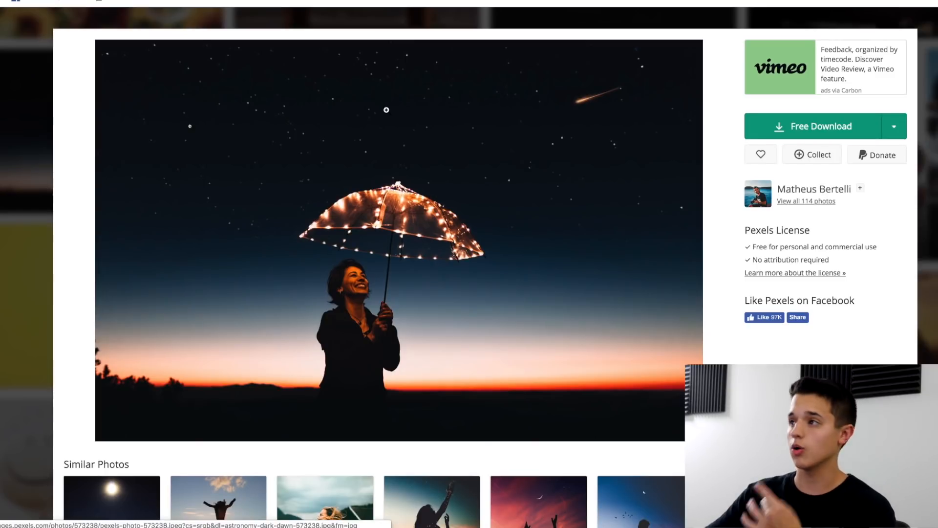
mouse_move(341, 30)
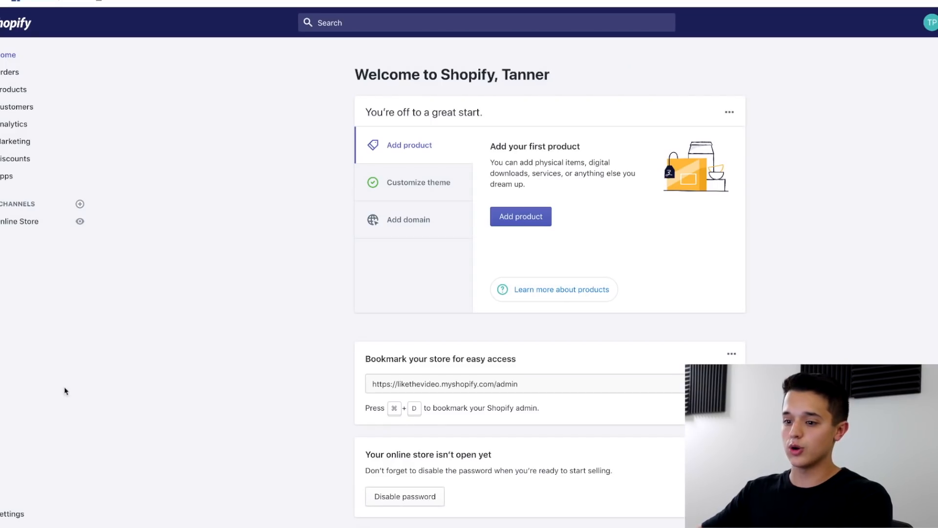
Open shipping settings and edit the United States Domestic shipping zone.
left_click(12, 514)
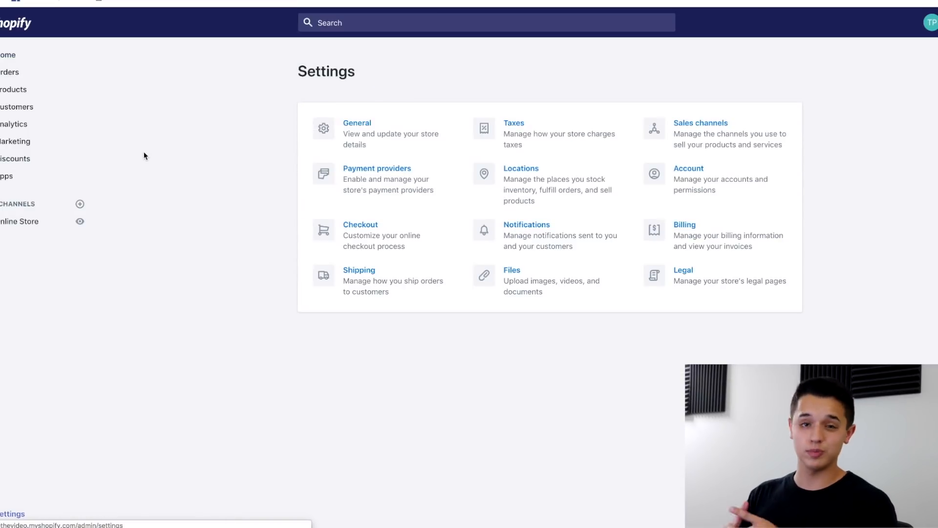
left_click(359, 270)
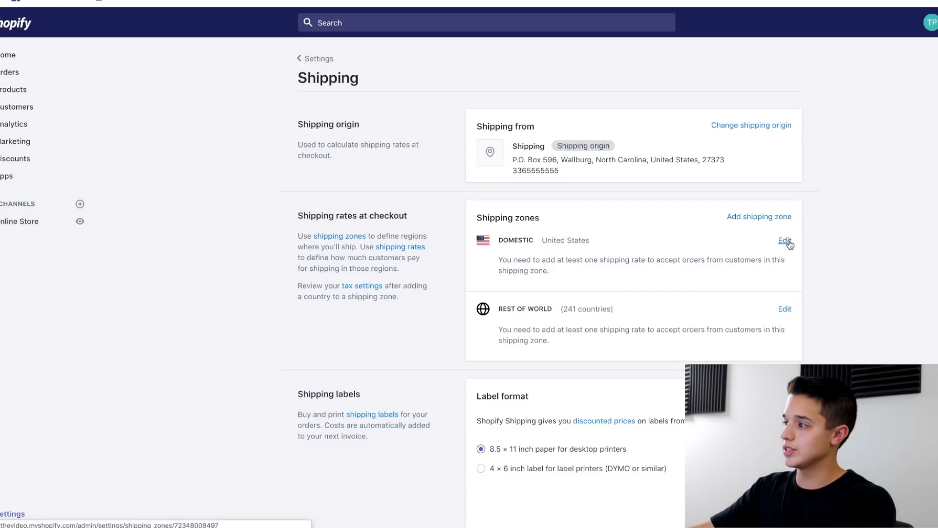
left_click(784, 242)
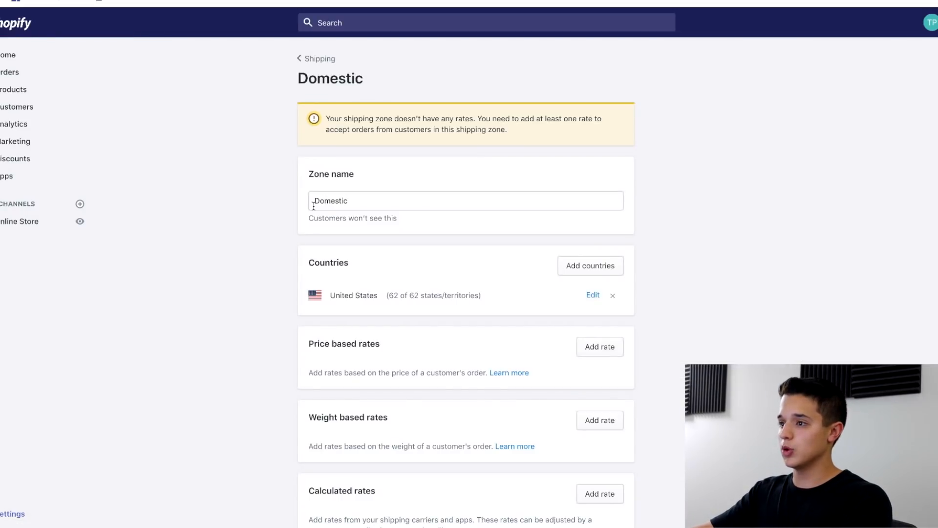
scroll("down", 3)
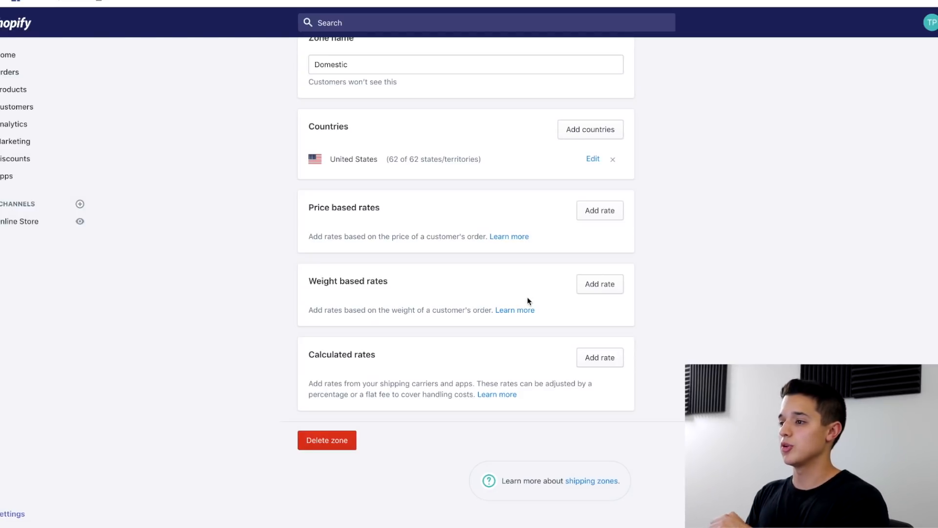
mouse_move(547, 293)
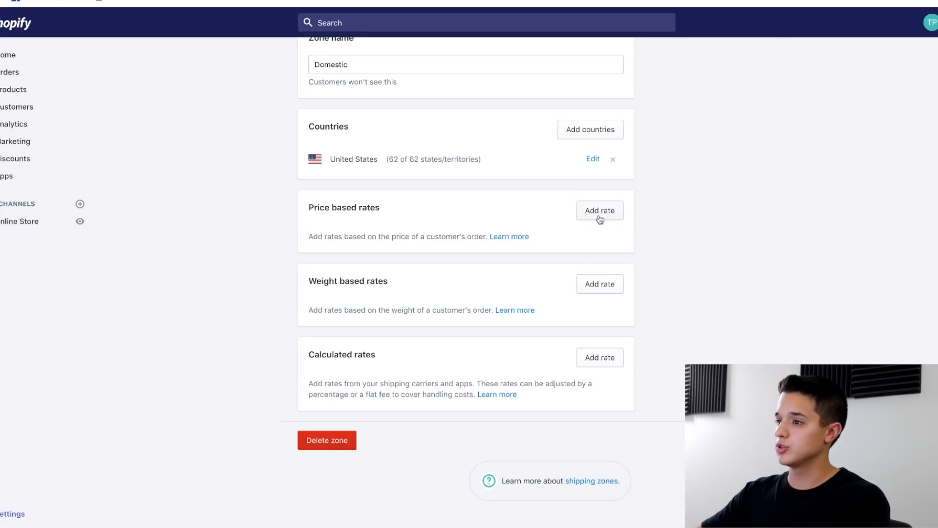
Add a 'Free Shipping' price-based rate marked free for orders $0.00 and up.
left_click(599, 211)
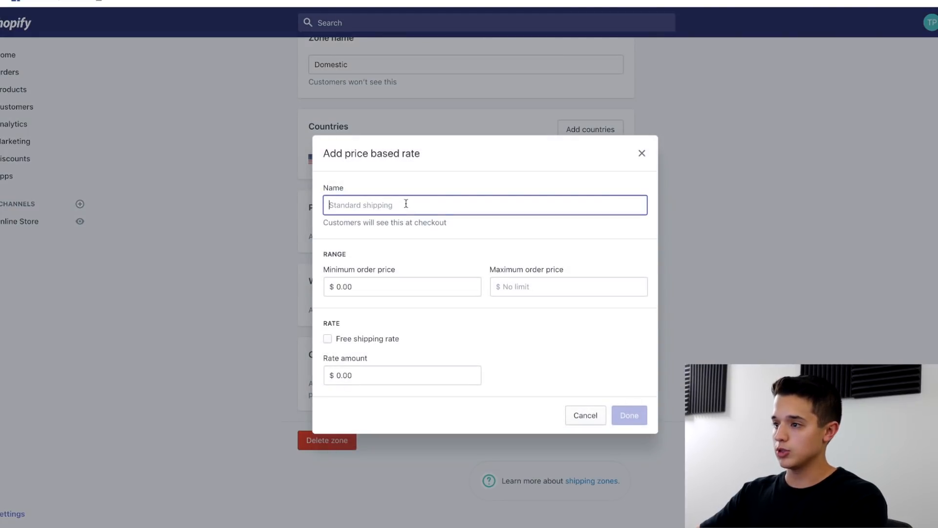
type("Free Shipping")
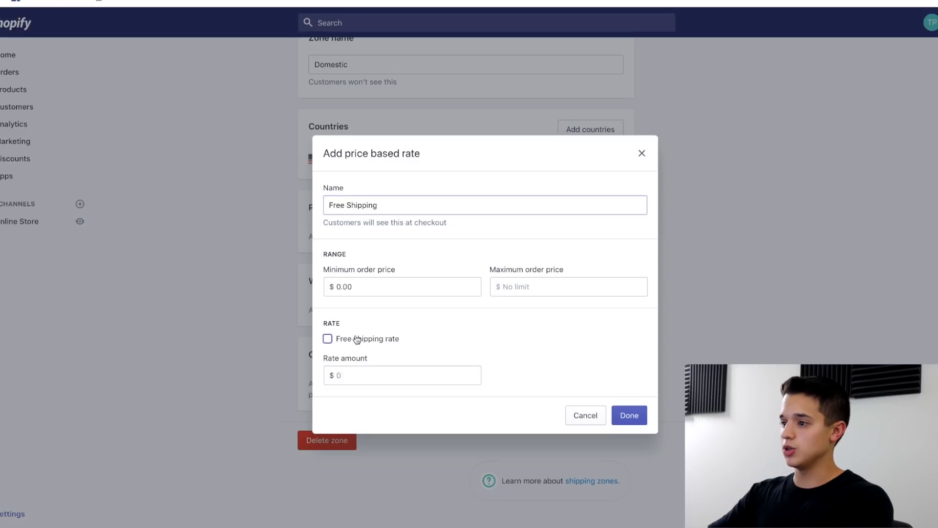
left_click(328, 338)
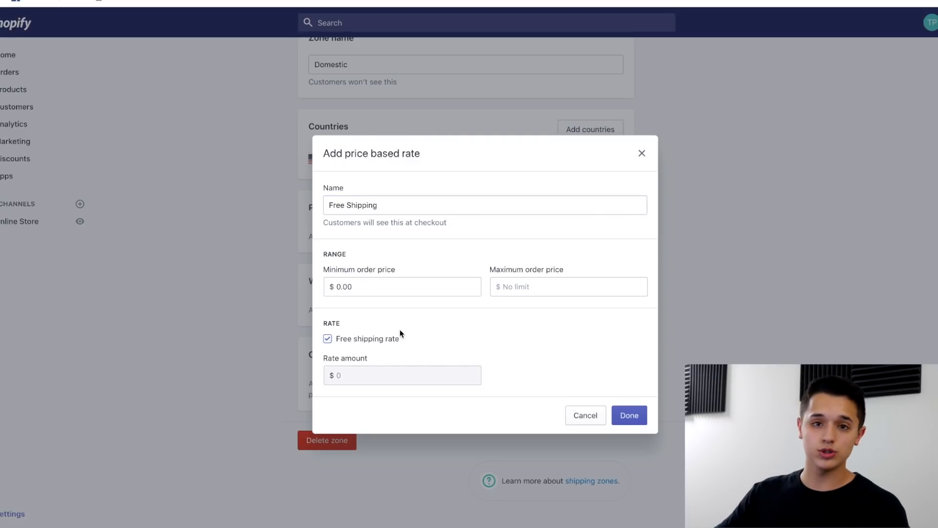
mouse_move(438, 346)
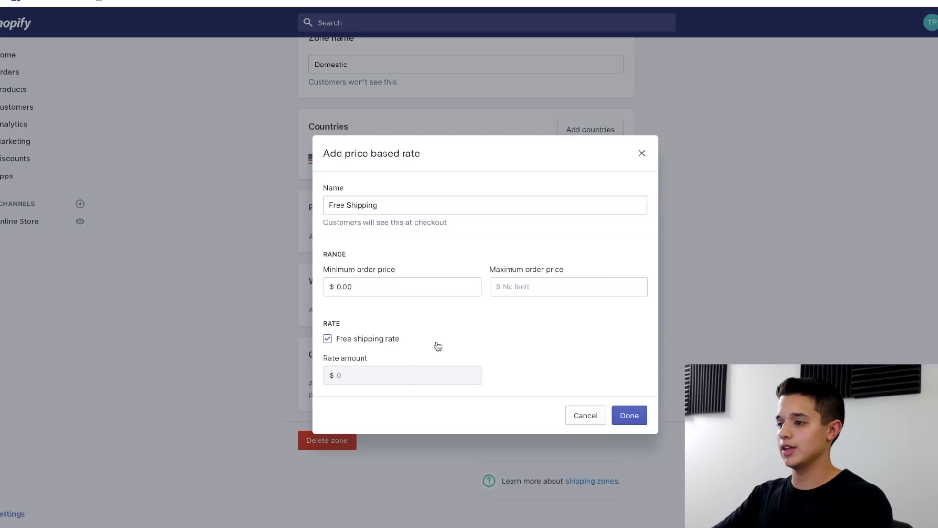
left_click(629, 415)
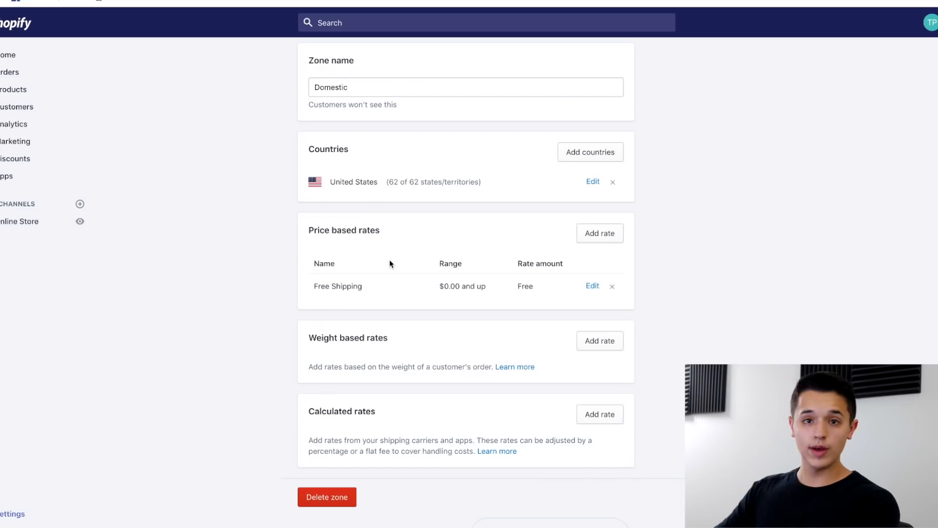
mouse_move(599, 232)
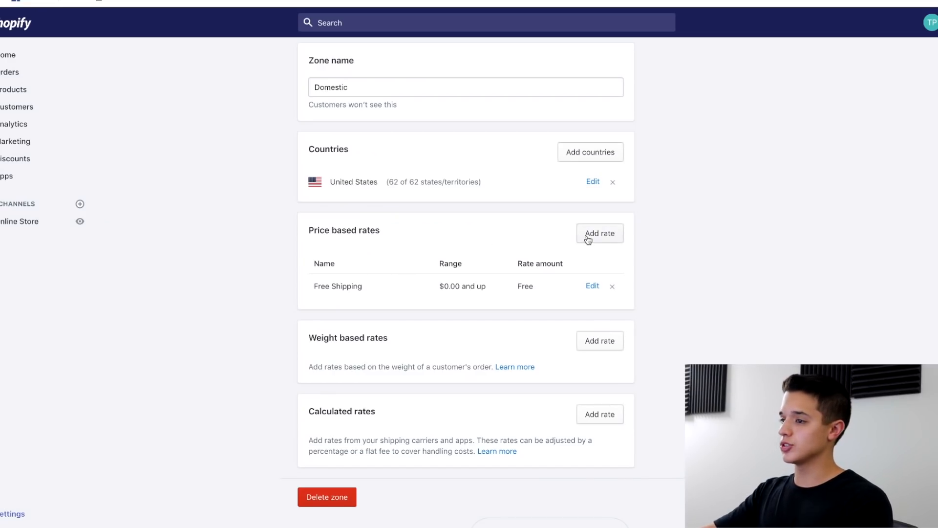
Add an 'Express Shipping' price-based rate costing $11.32 to the Domestic zone.
left_click(599, 232)
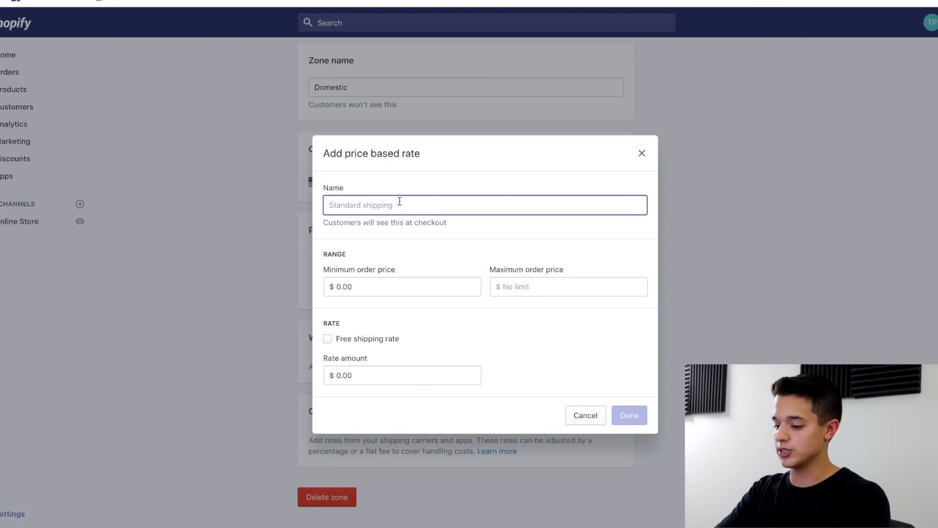
type("Express Shipping")
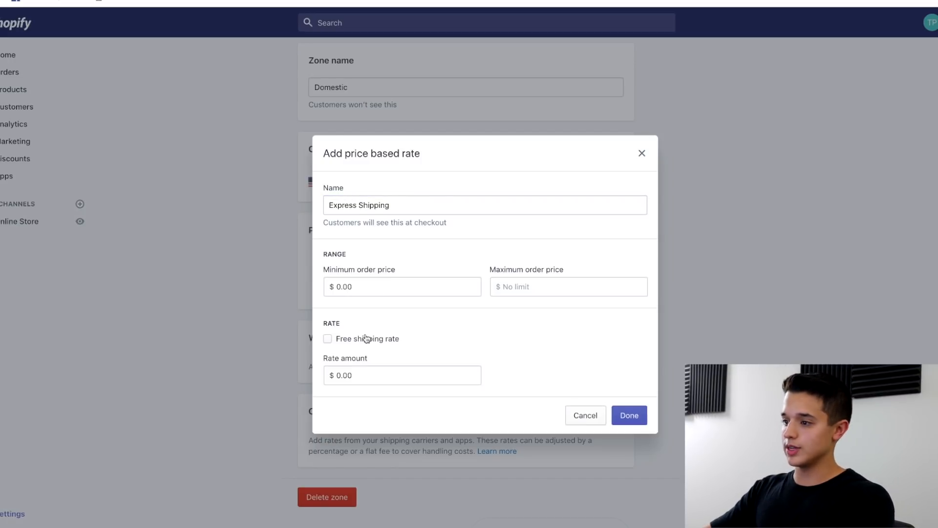
type("11.32")
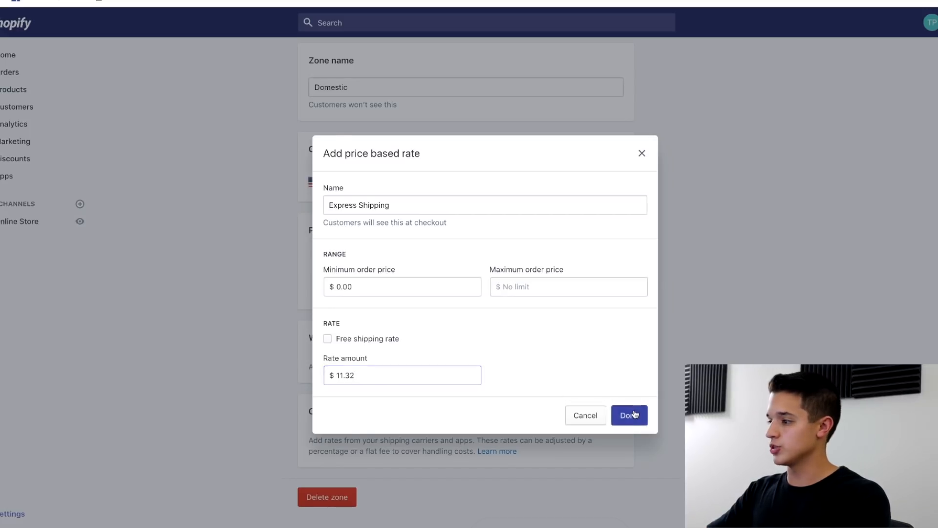
left_click(629, 415)
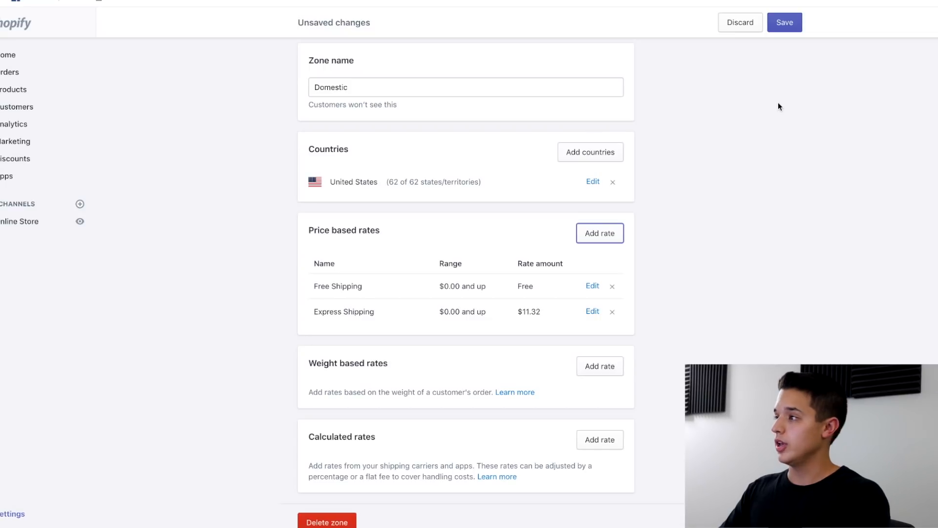
mouse_move(676, 281)
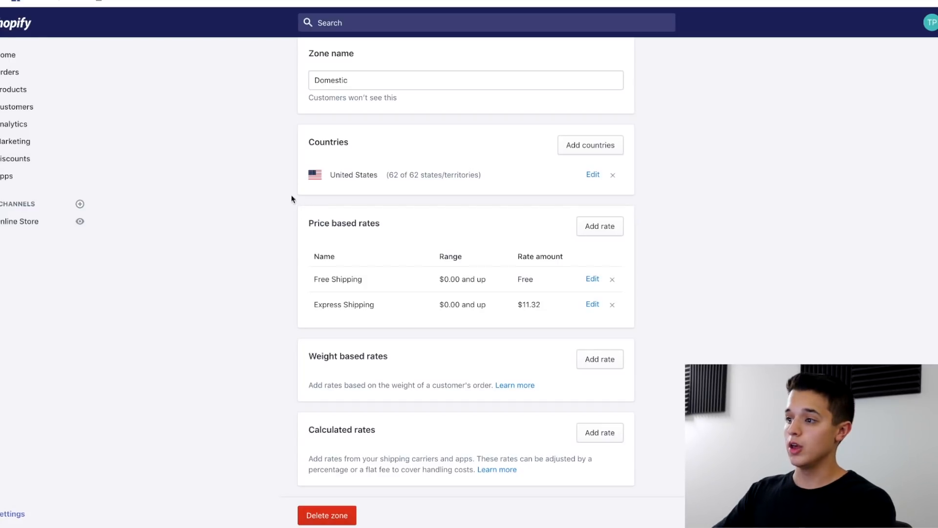
mouse_move(474, 310)
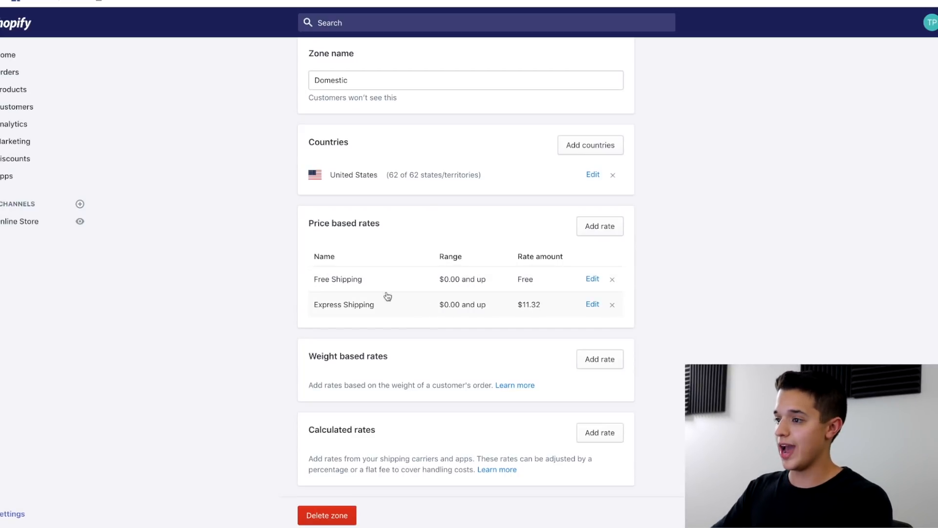
mouse_move(250, 259)
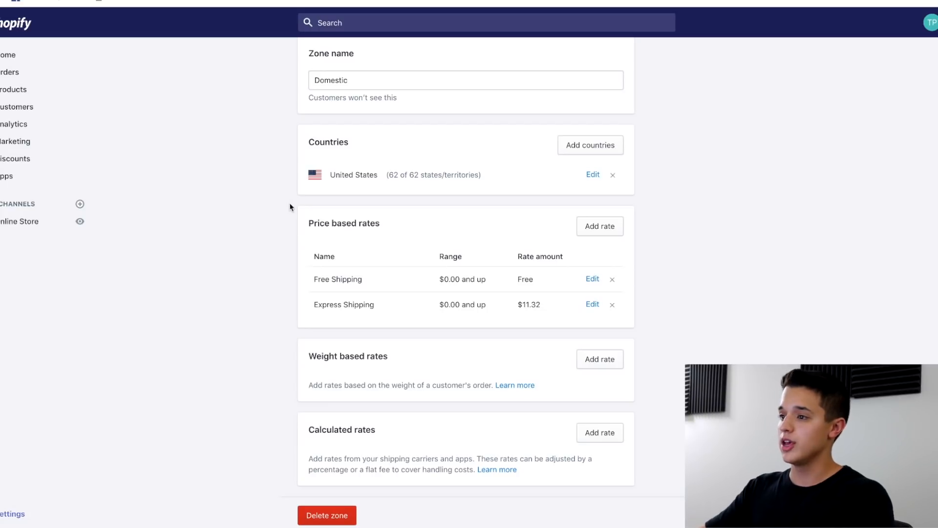
mouse_move(640, 312)
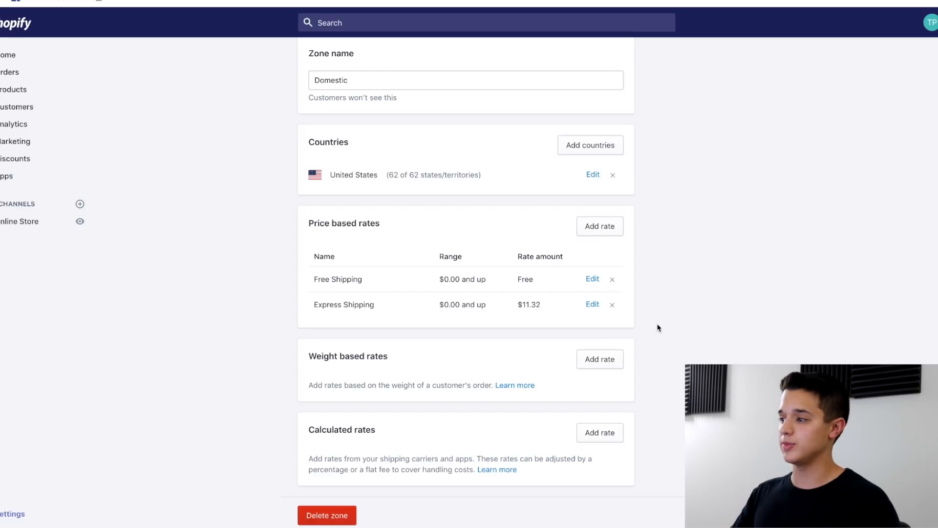
mouse_move(663, 320)
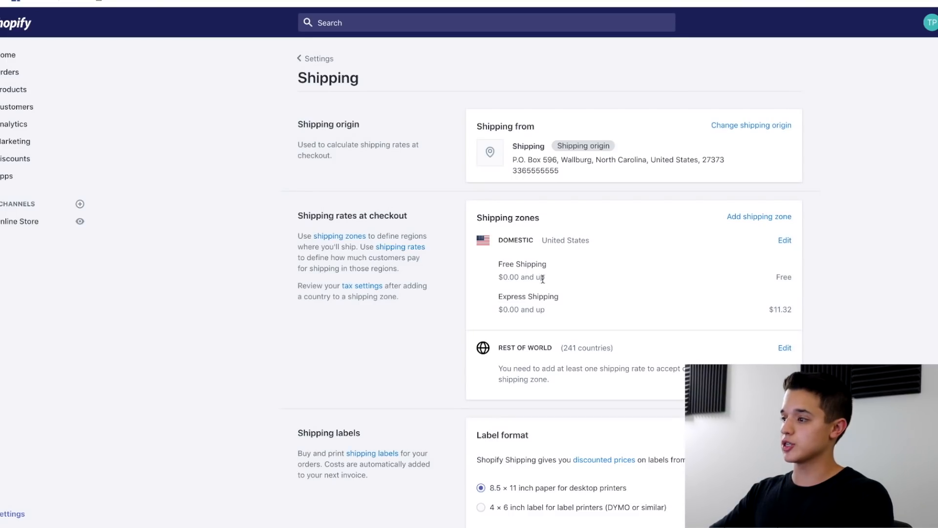
Scroll the shipping overview to review the saved Free and Express rates.
scroll("down", 3)
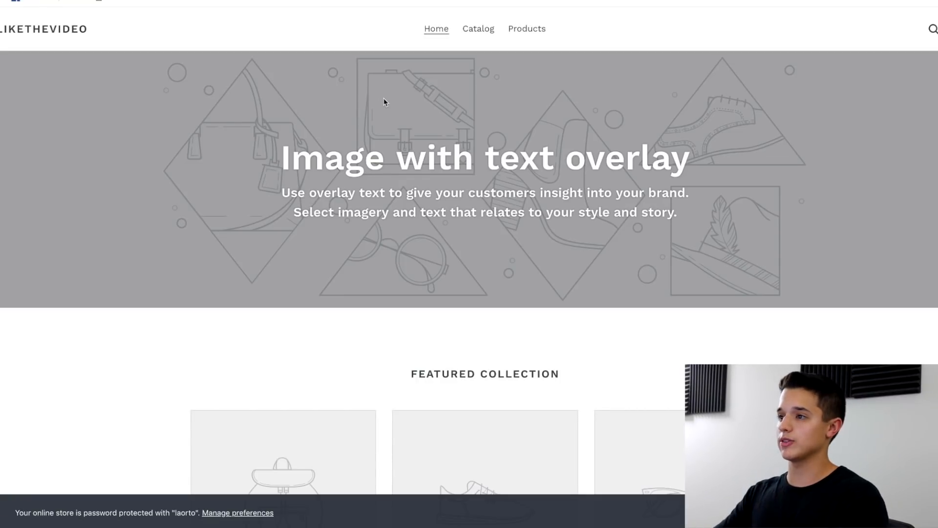
mouse_move(355, 85)
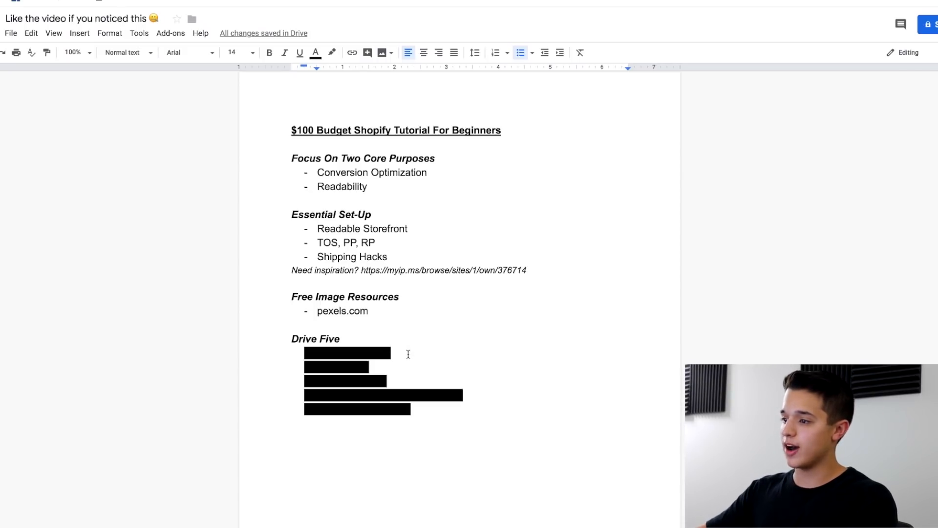
Set Conversion Plus cart reservation to 15 minutes and add 'Use Code' to the countdown message.
left_click(387, 256)
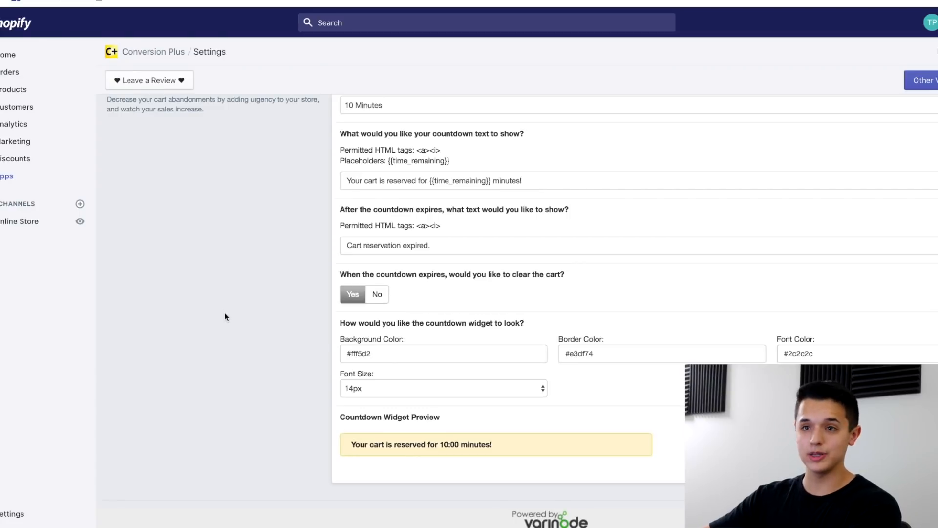
scroll("up", 3)
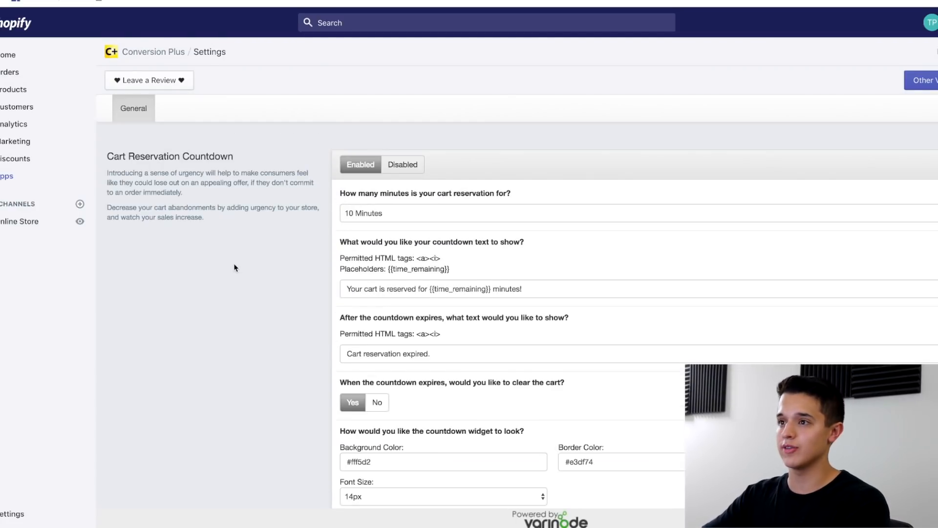
scroll("down", 3)
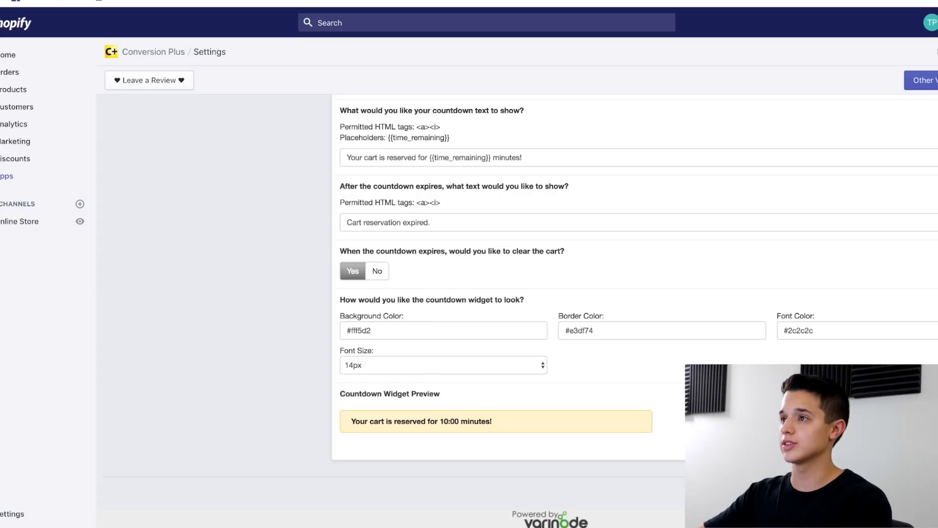
mouse_move(494, 426)
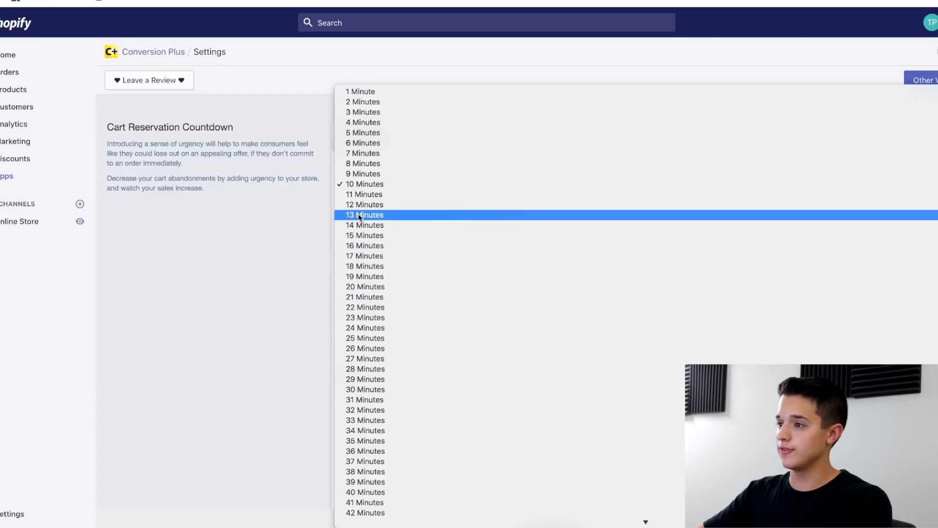
left_click(364, 235)
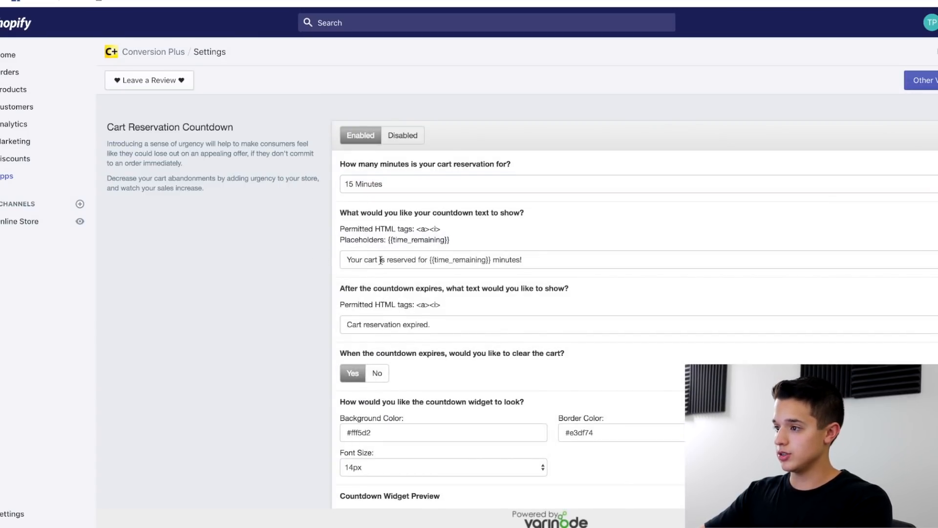
type("Use Code")
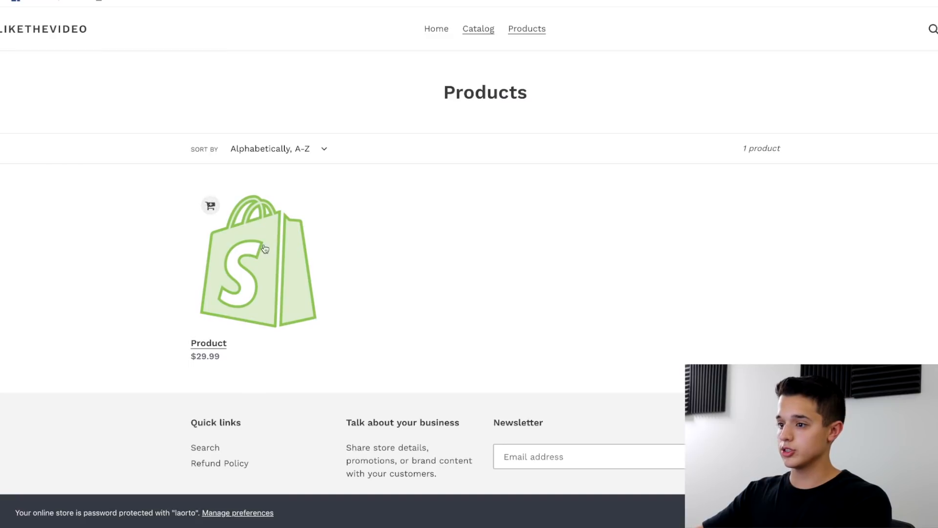
Add the $29.99 Product to the cart from its product page.
left_click(258, 260)
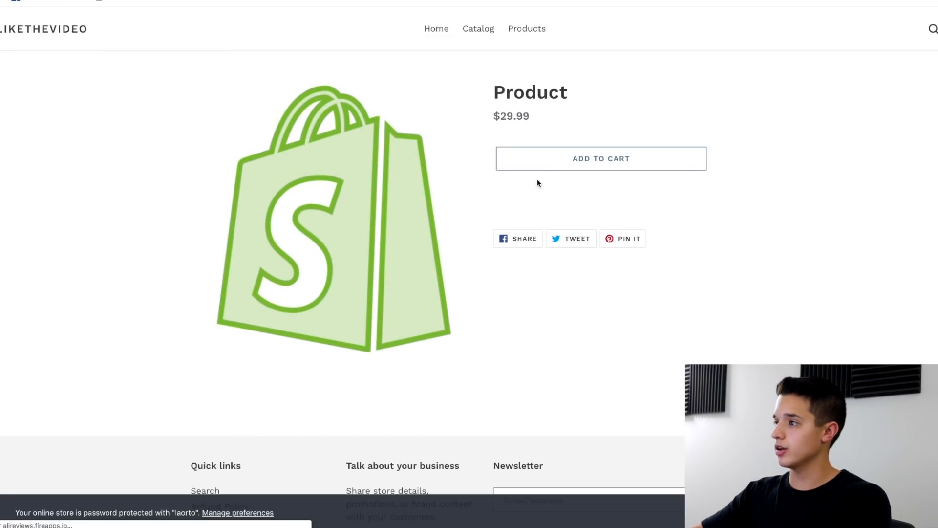
left_click(600, 159)
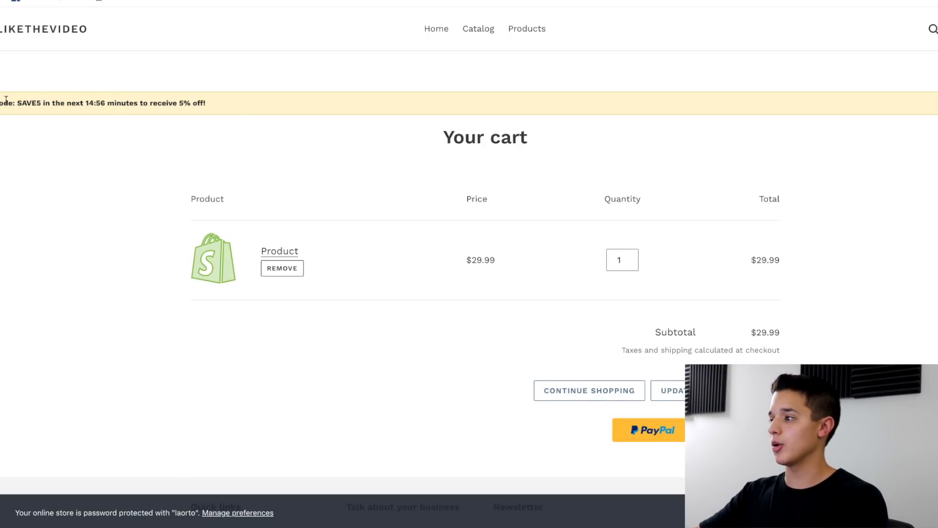
mouse_move(304, 145)
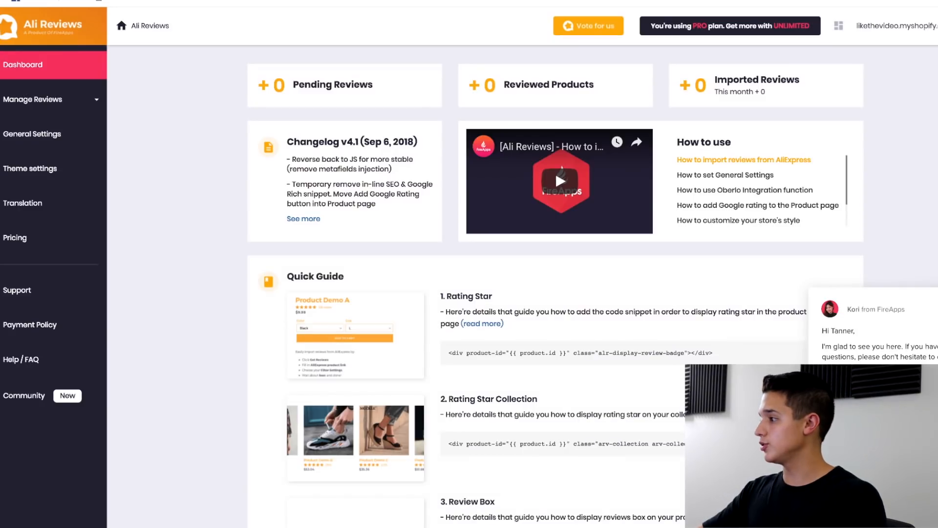
Scroll the Ali Reviews dashboard down to the Quick Guide code snippets.
scroll("down", 3)
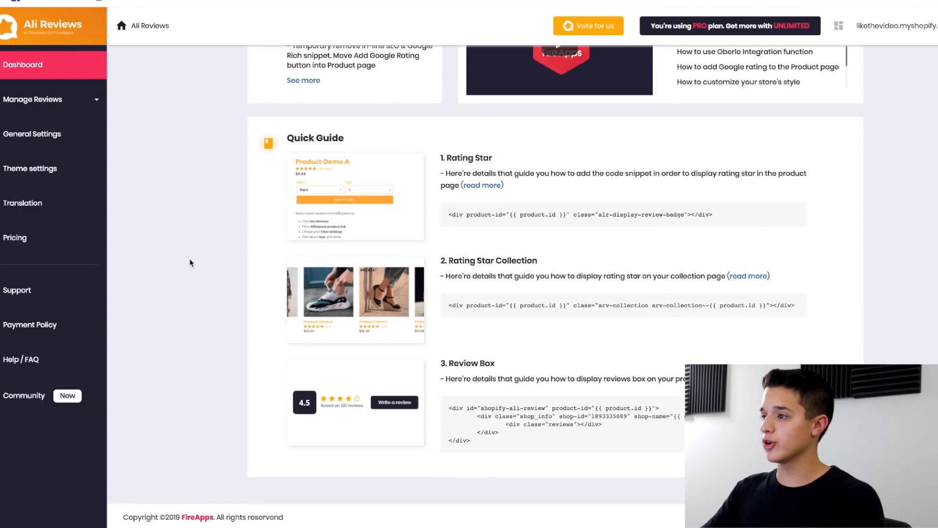
mouse_move(359, 313)
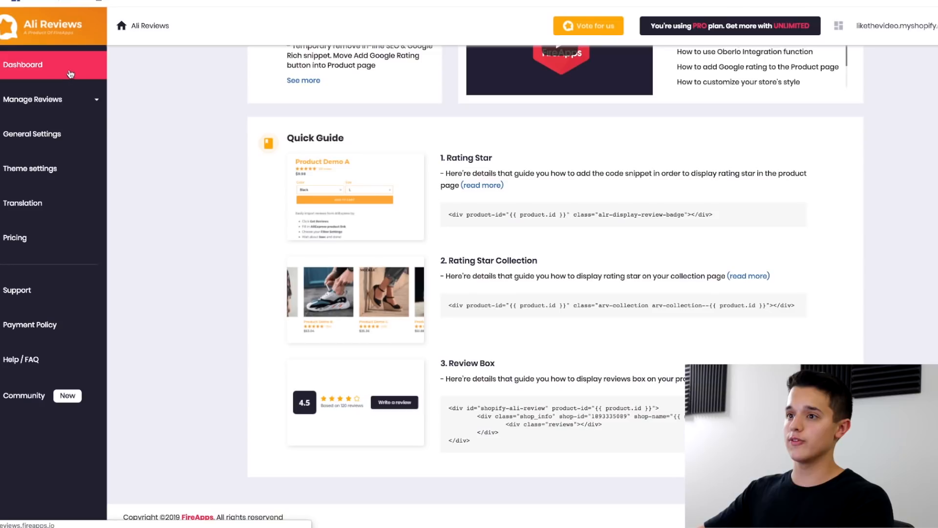
mouse_move(245, 122)
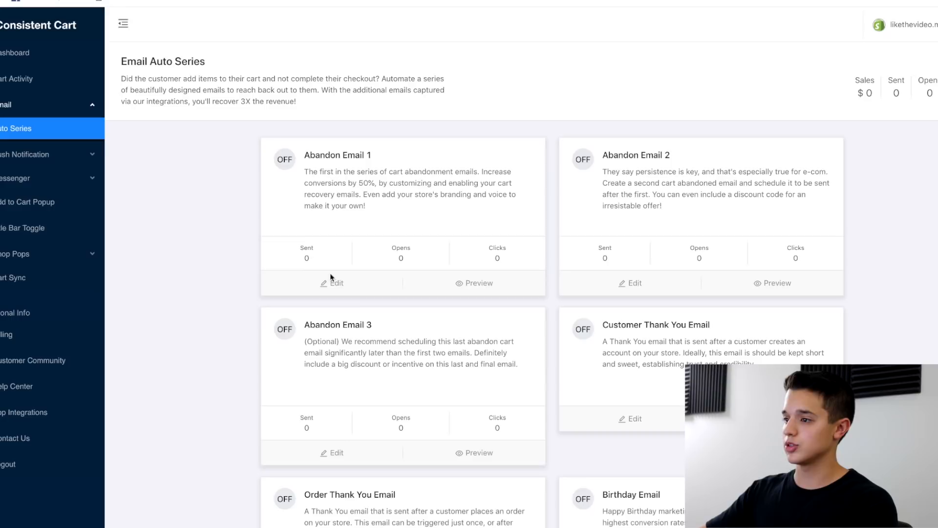
left_click(331, 282)
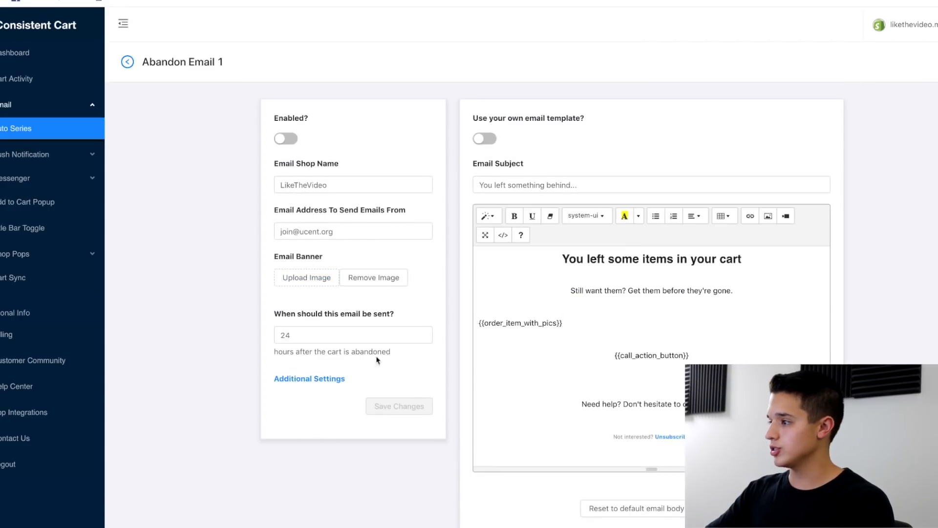
mouse_move(421, 187)
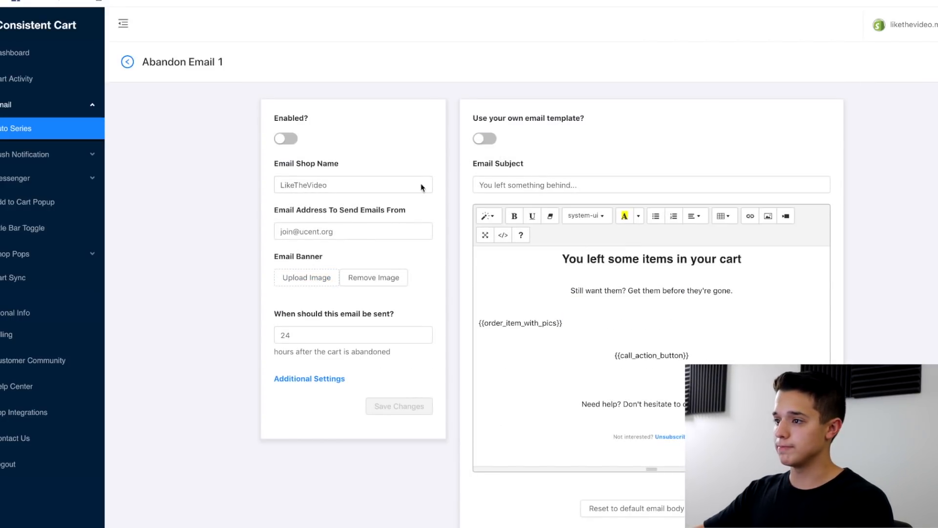
left_click(353, 231)
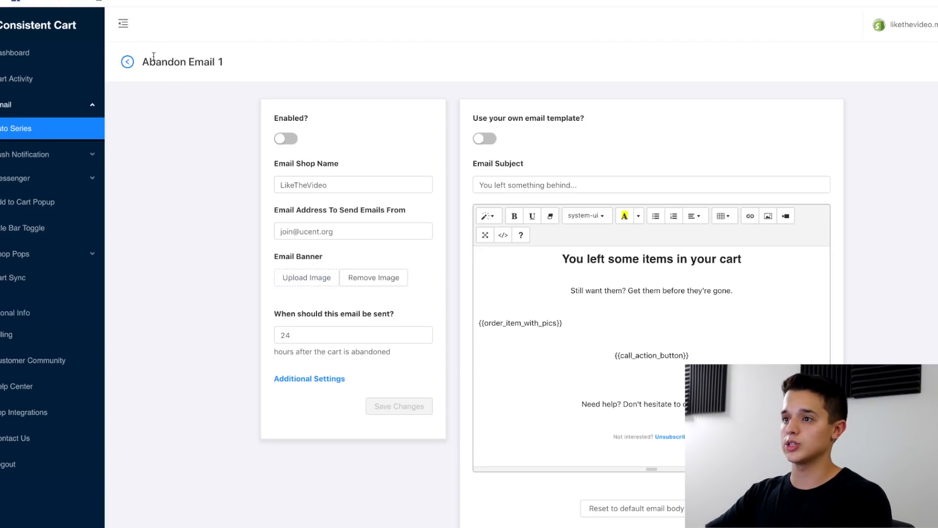
left_click(127, 62)
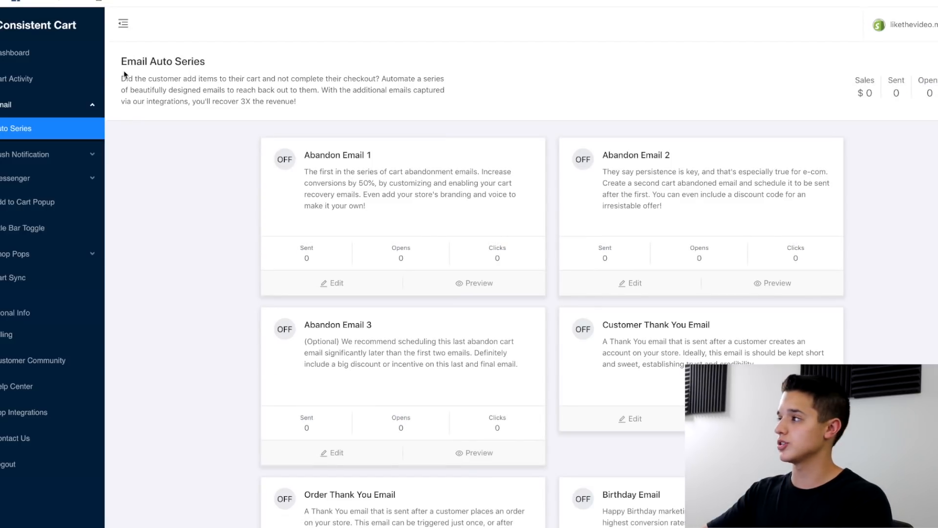
mouse_move(589, 271)
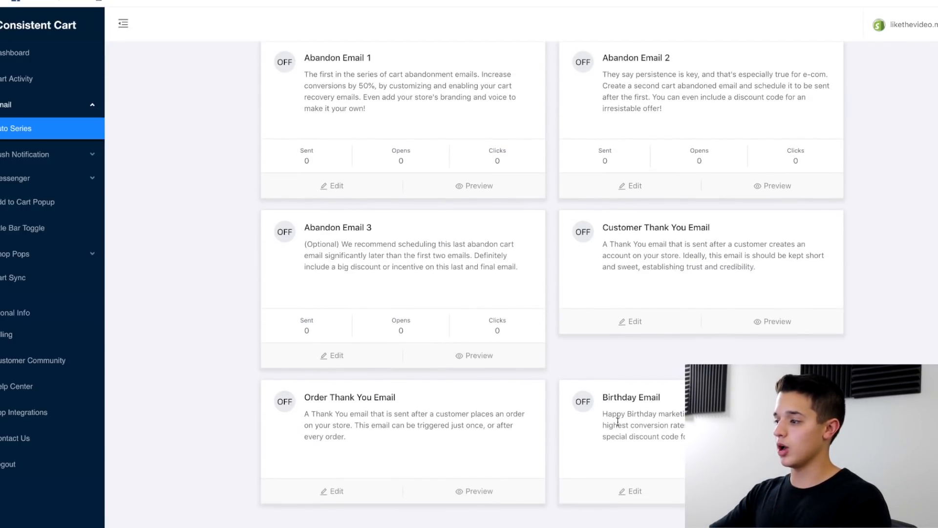
mouse_move(195, 248)
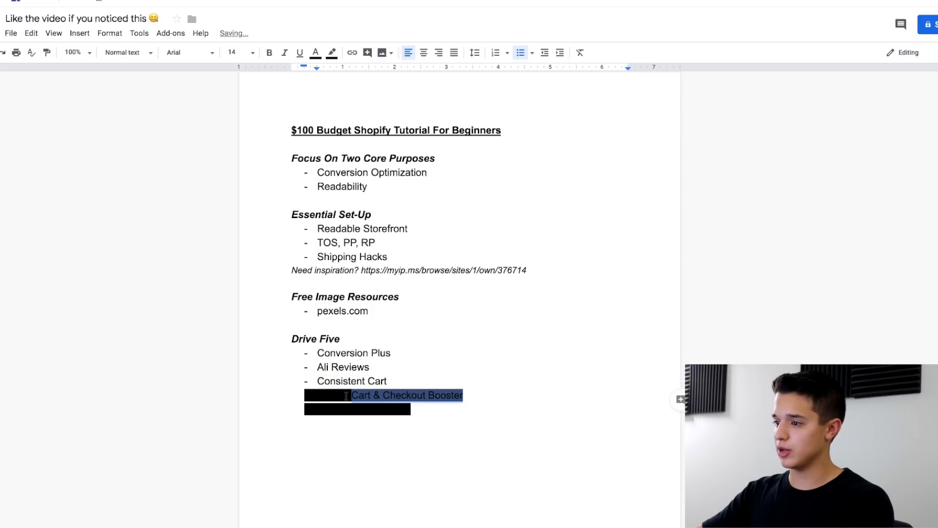
Write 'Add To Cart & Checkout Booster' as the fourth bullet and remove its black highlight.
type("Add To")
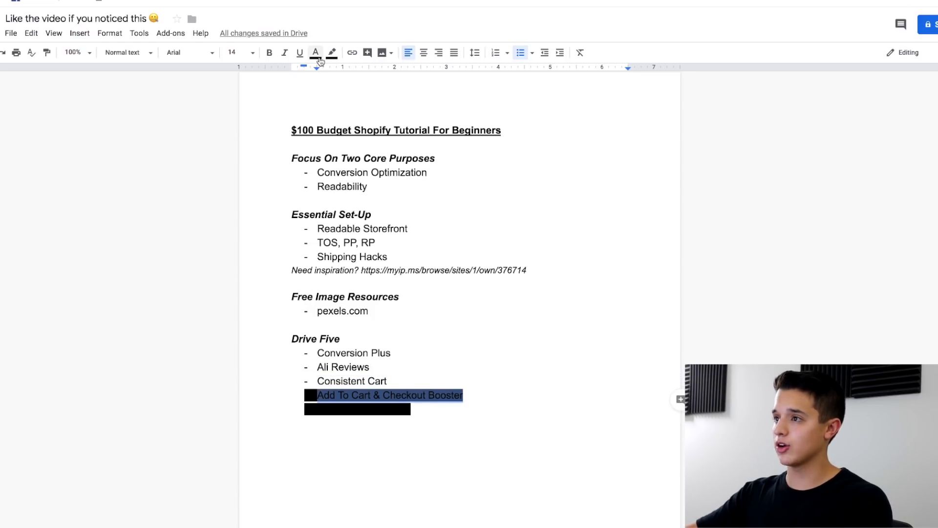
left_click(388, 395)
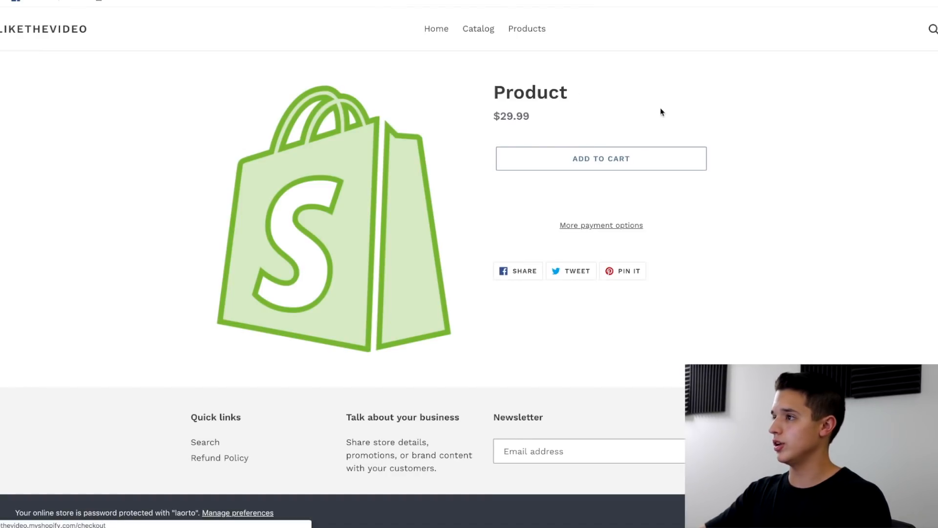
View the $29.99 Product storefront page, then go to the Checkout Booster PRO dashboard.
left_click(435, 29)
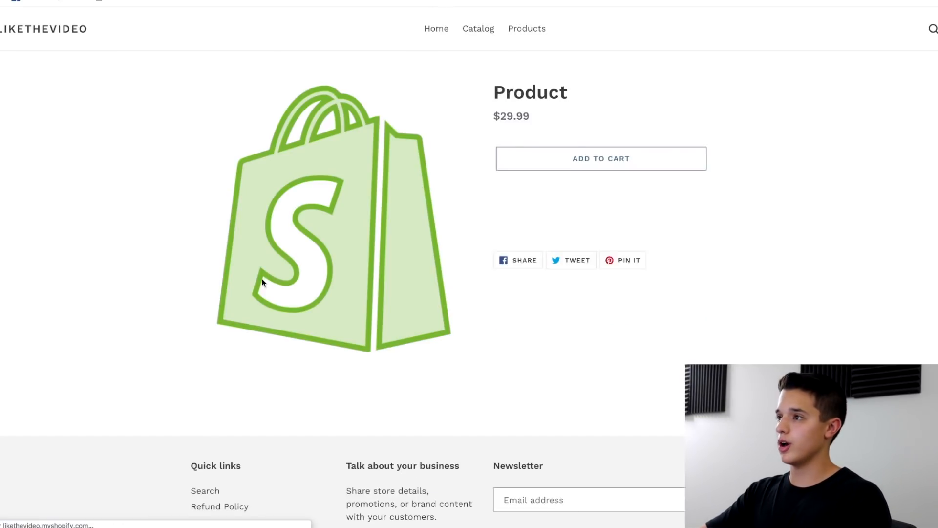
scroll("down", 3)
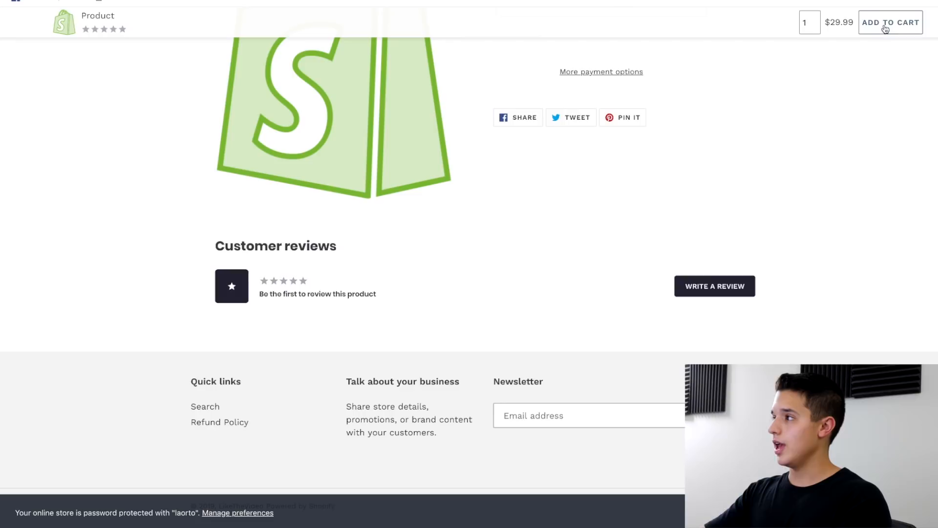
scroll("up", 3)
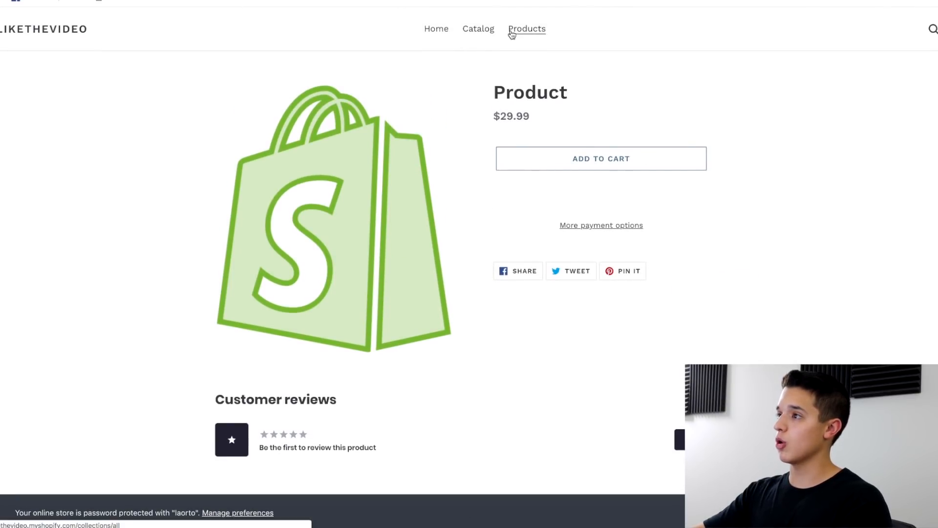
left_click(526, 29)
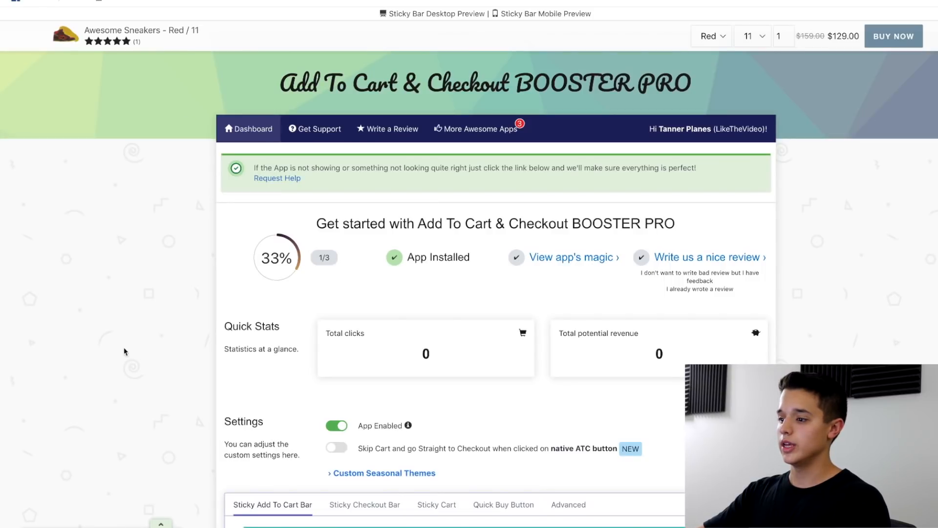
Enable 'Skip Cart and go Straight to Checkout' and dismiss the Success popup.
scroll("down", 3)
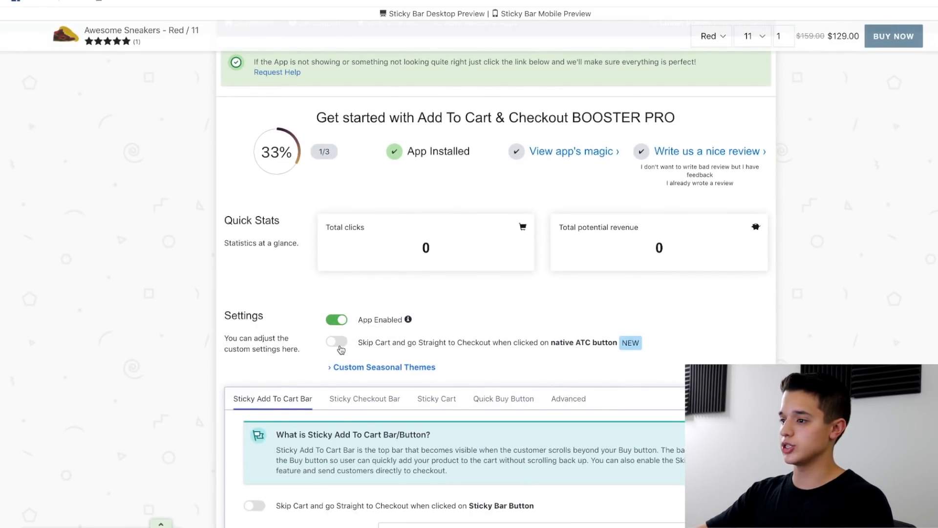
left_click(336, 341)
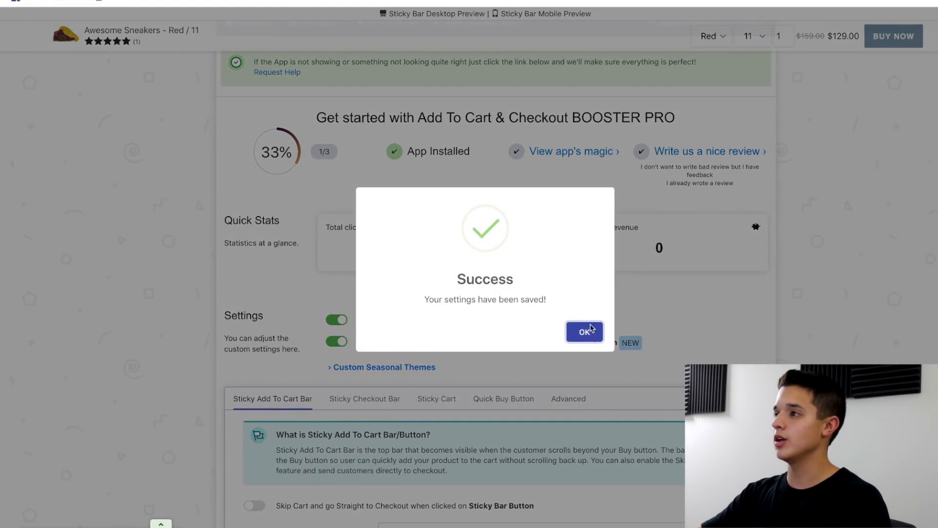
left_click(584, 333)
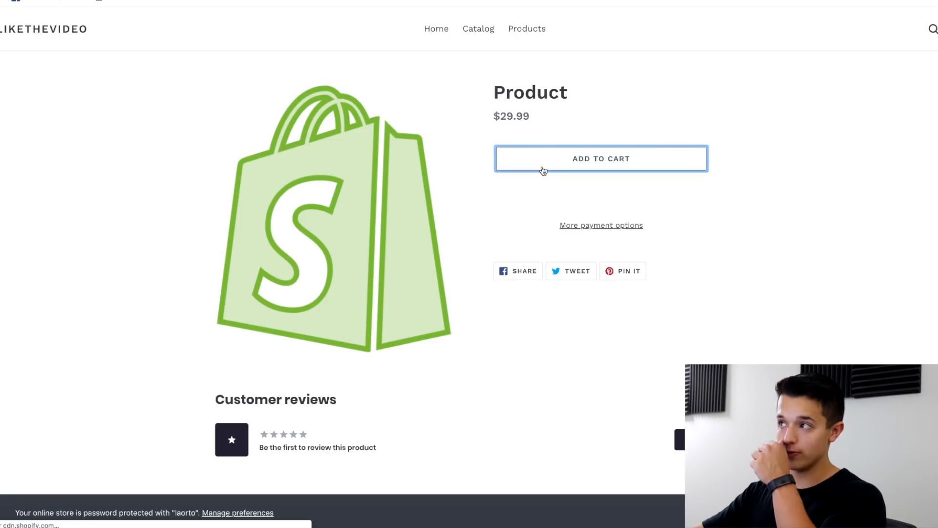
Add the Product to the cart and confirm checkout opens directly, totalling $89.97.
left_click(601, 158)
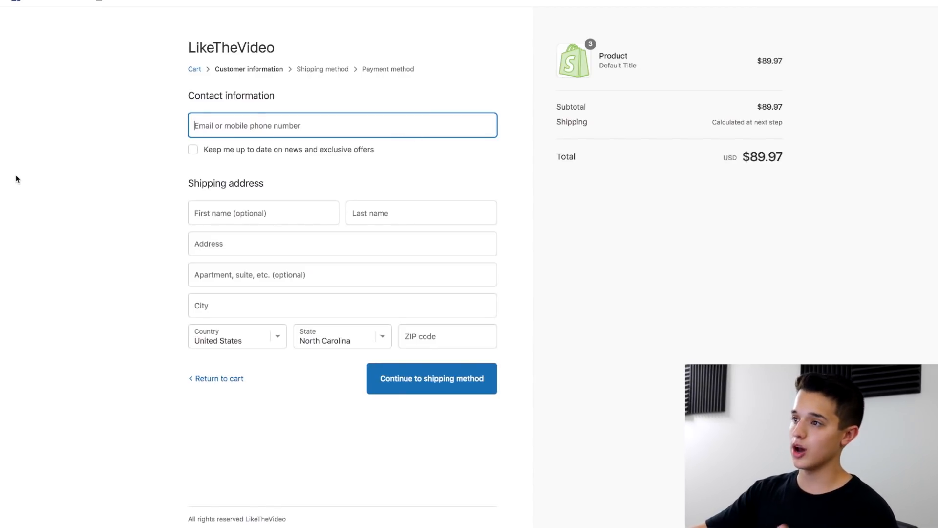
mouse_move(34, 175)
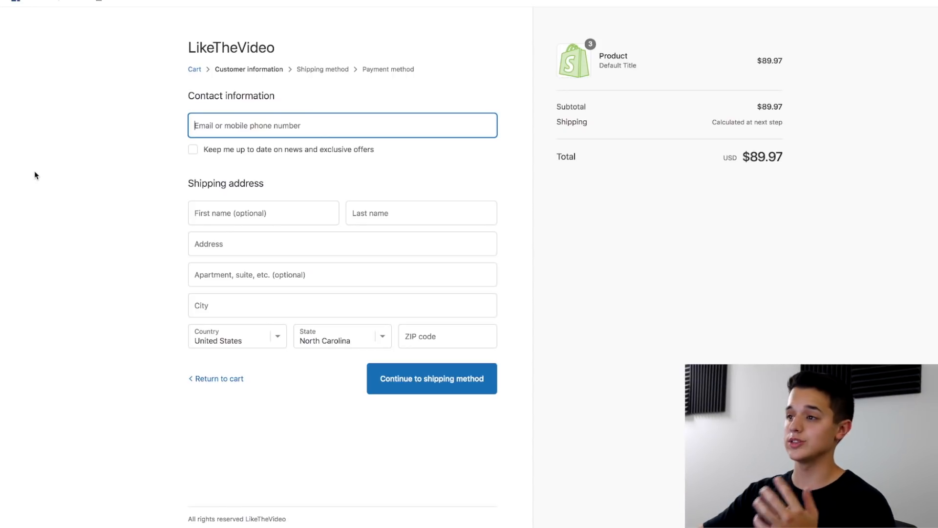
mouse_move(81, 119)
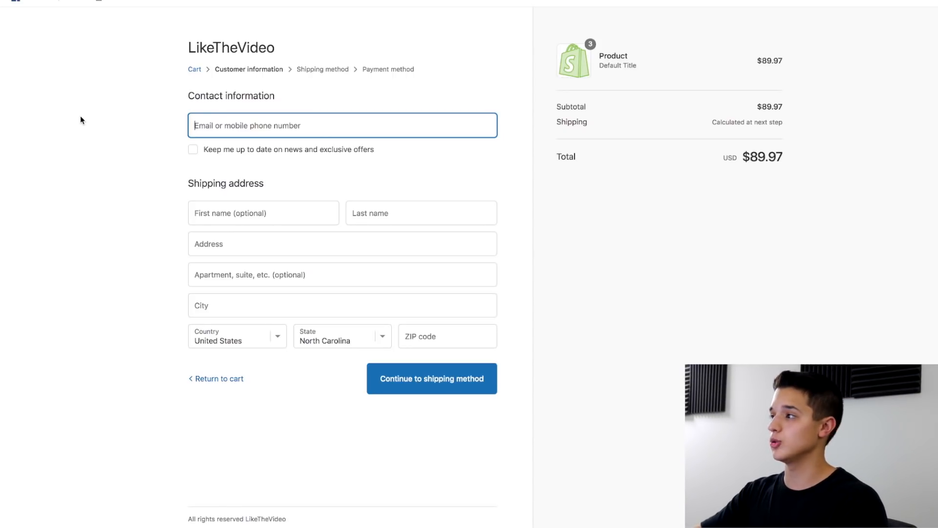
mouse_move(132, 105)
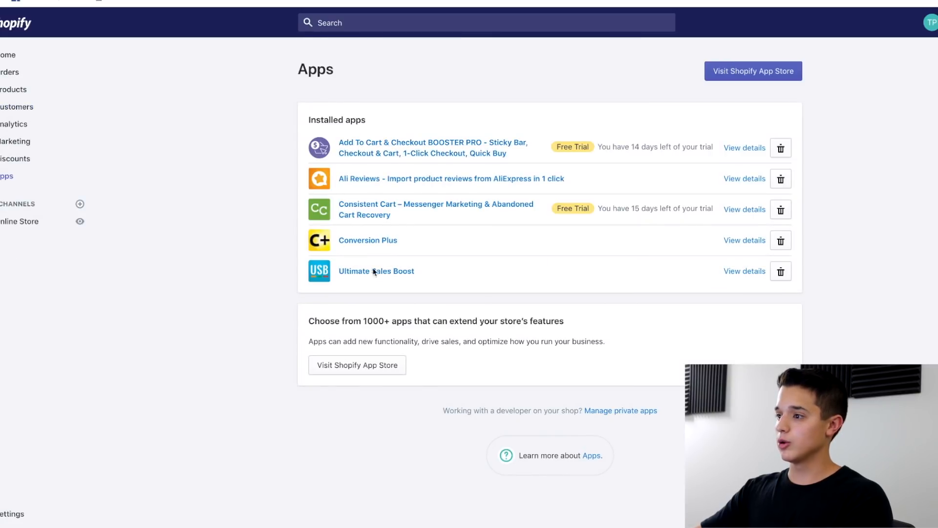
Launch Ultimate Sales Boost and browse its BOGO, inventory countdown, timer and flash sale templates.
left_click(376, 270)
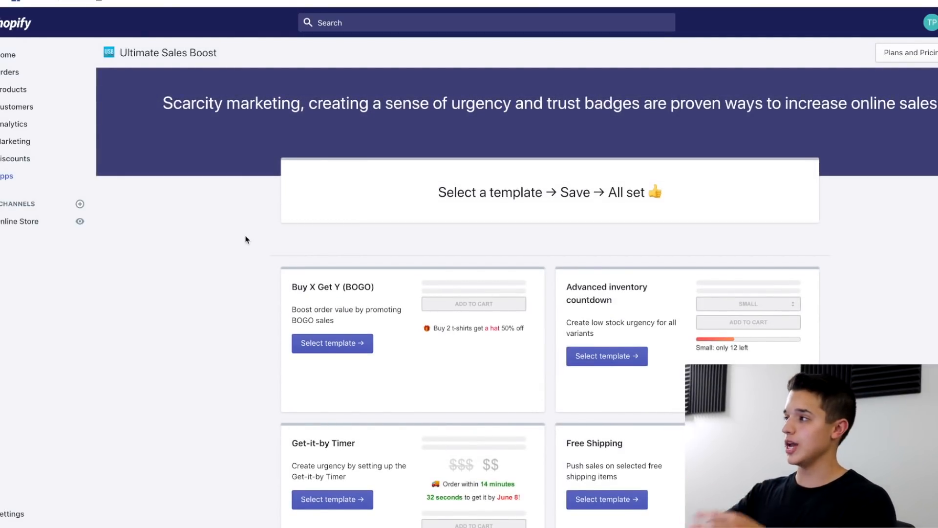
scroll("down", 3)
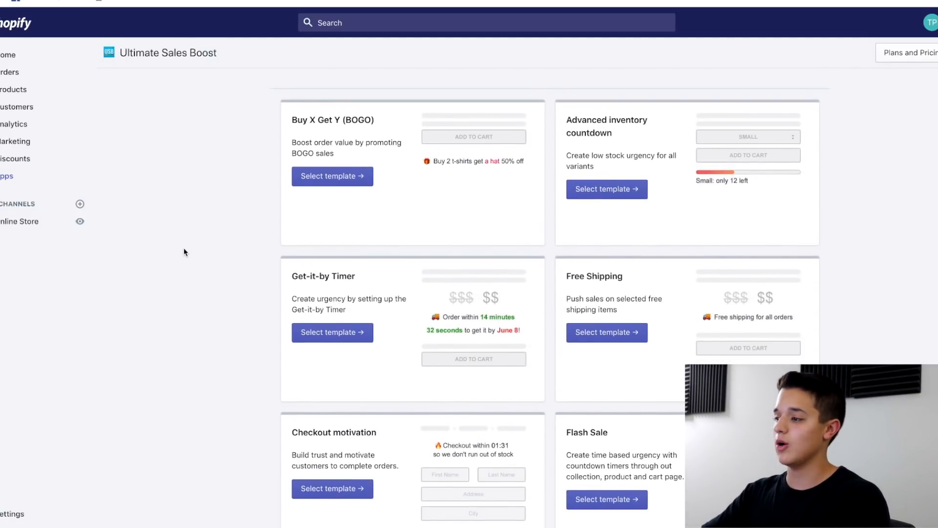
scroll("down", 3)
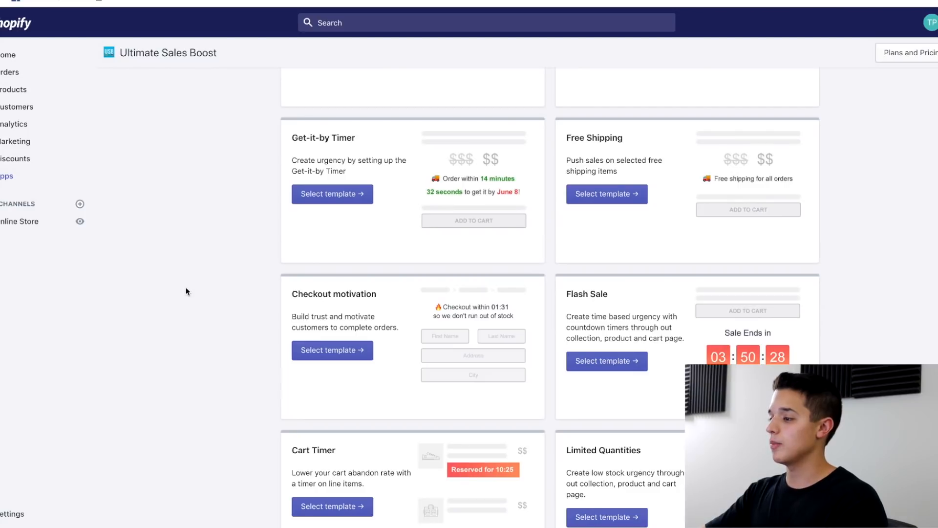
scroll("down", 3)
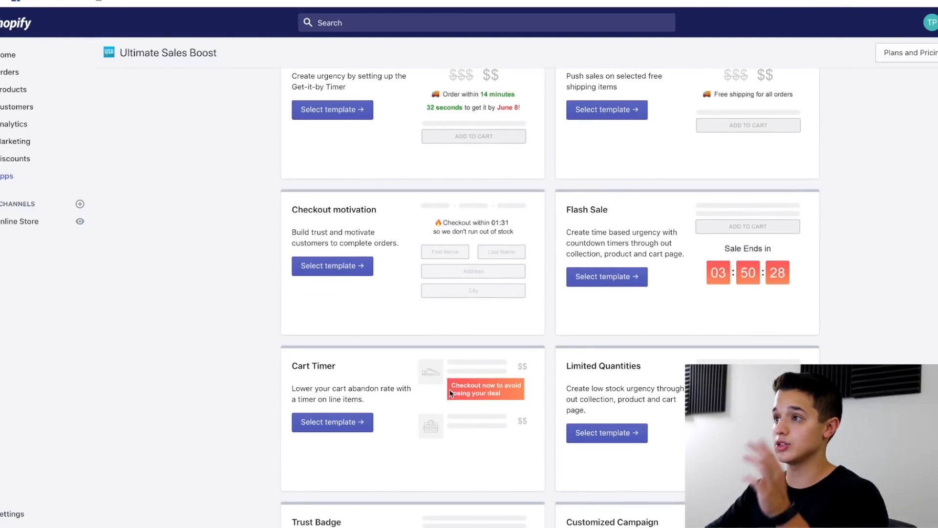
scroll("down", 3)
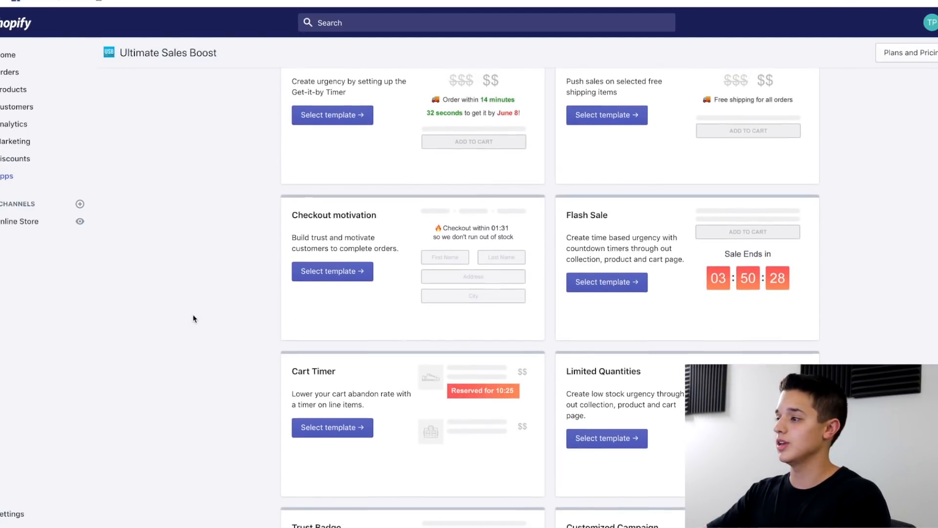
scroll("down", 3)
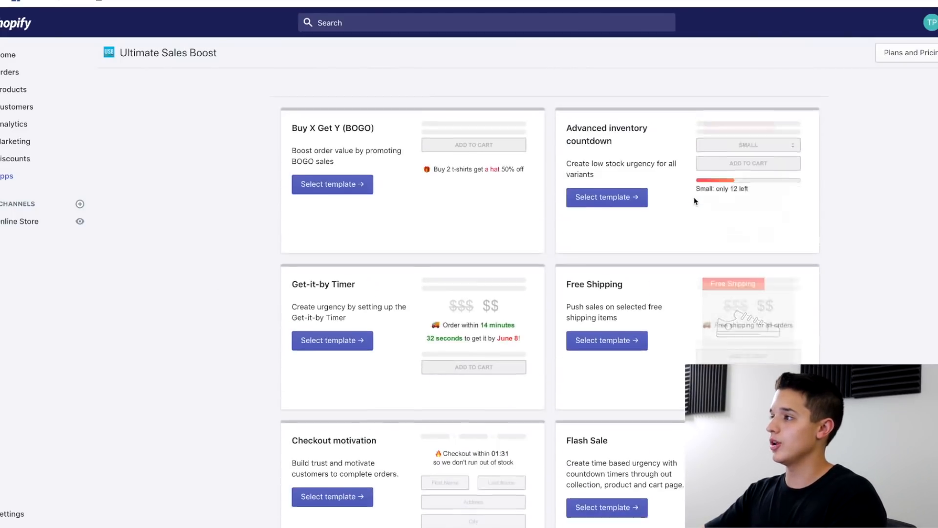
scroll("down", 3)
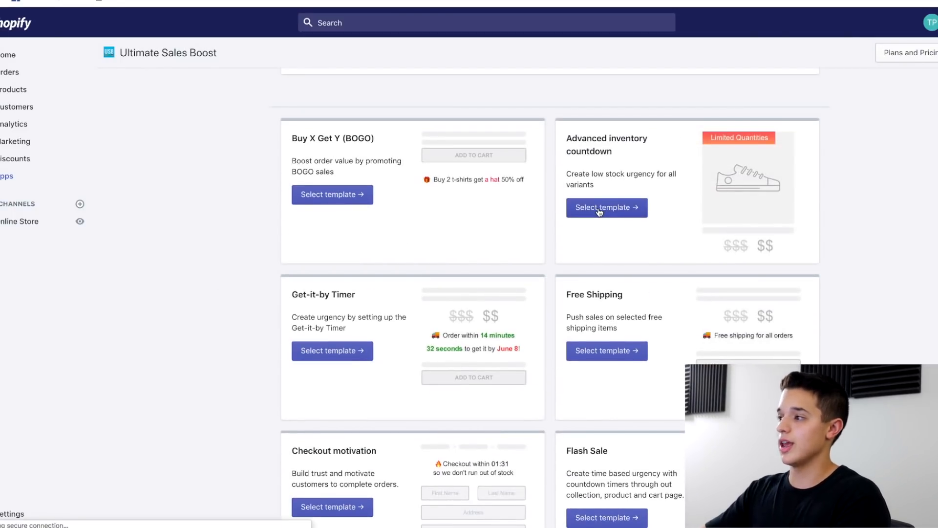
Start an inventory countdown campaign and review its timer and stock settings.
left_click(606, 207)
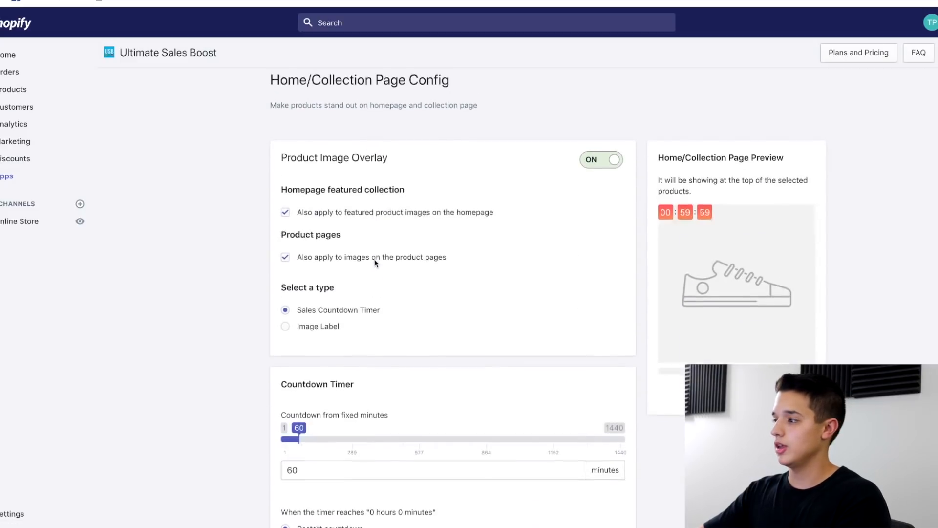
scroll("down", 3)
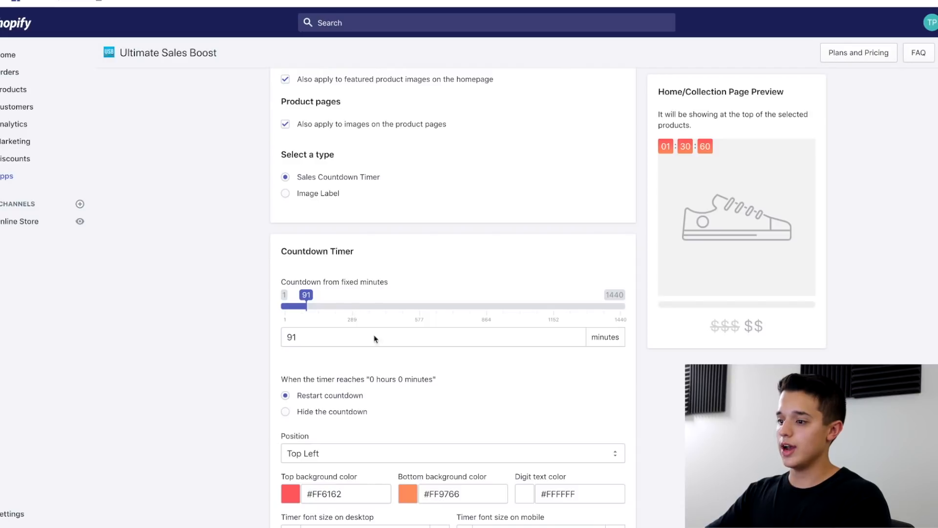
scroll("down", 3)
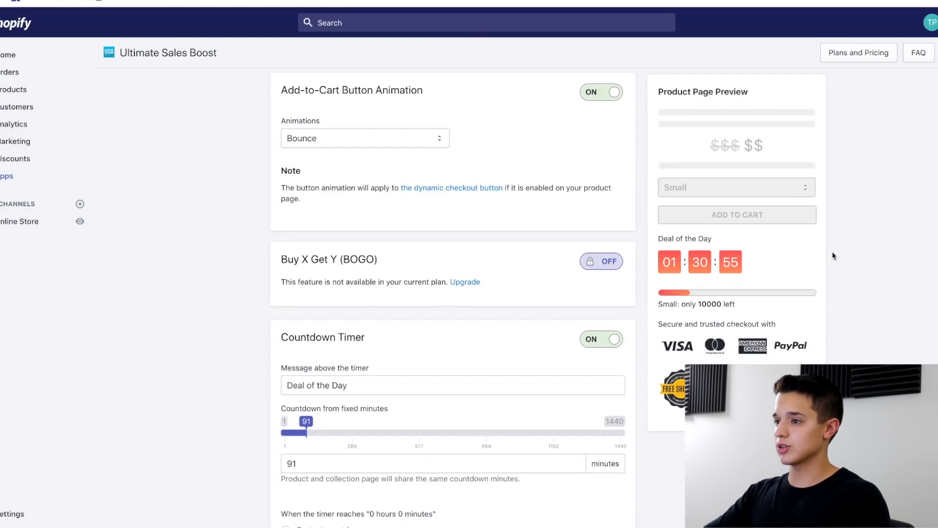
scroll("up", 3)
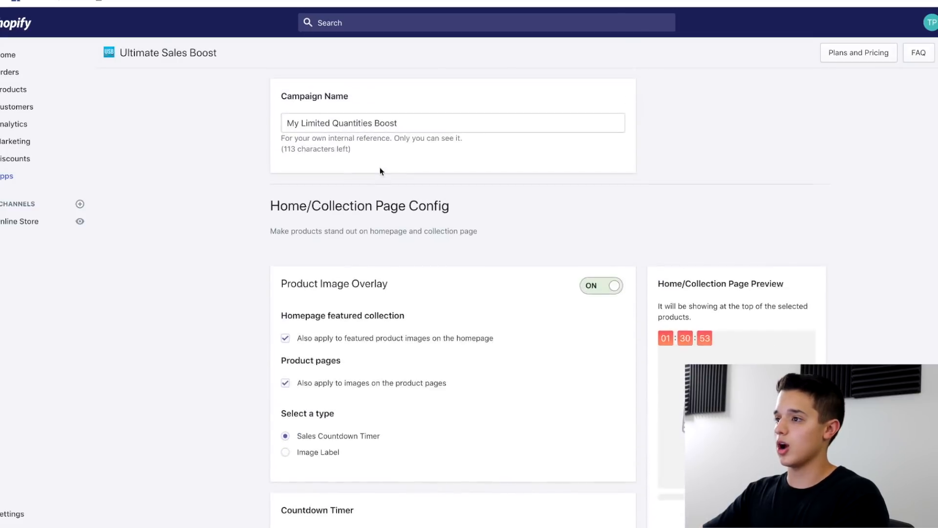
scroll("down", 3)
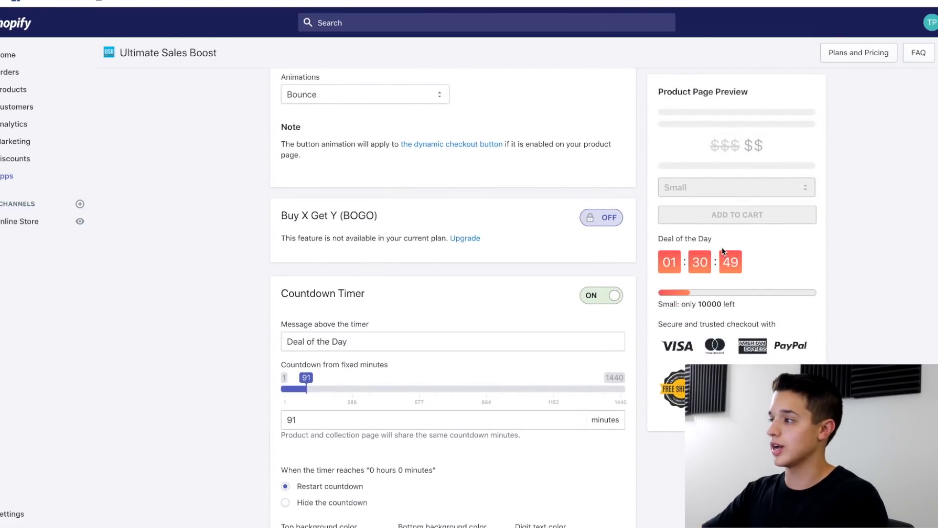
scroll("down", 3)
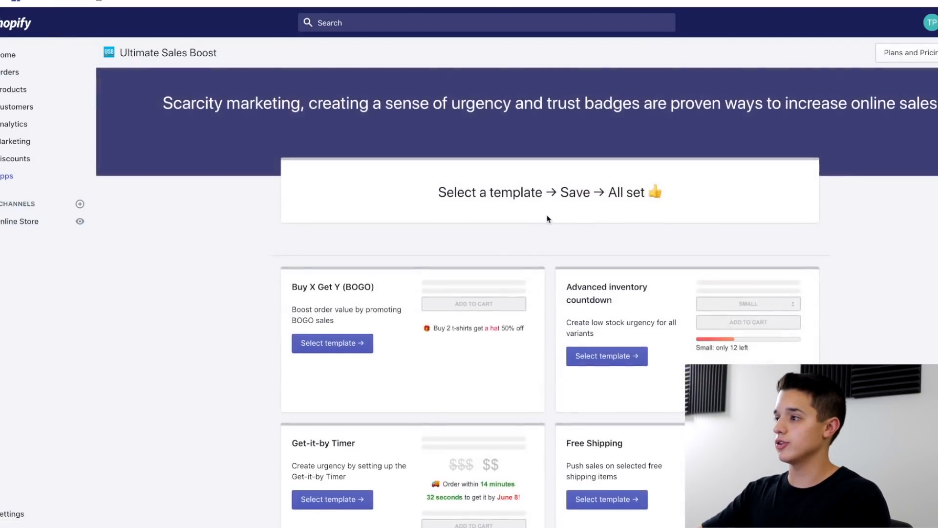
Scroll the template gallery to Cart Timer, Limited Quantities, Trust Badge and Customized Campaign.
scroll("down", 3)
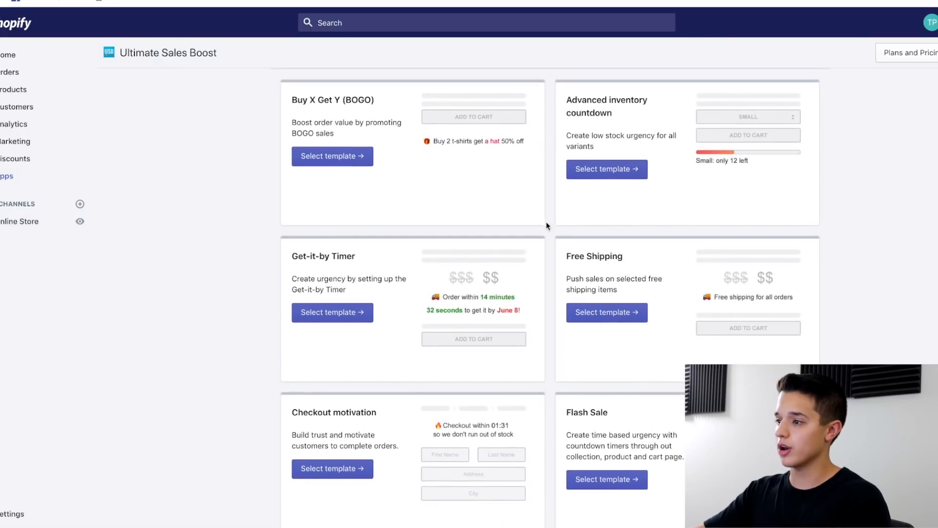
scroll("down", 3)
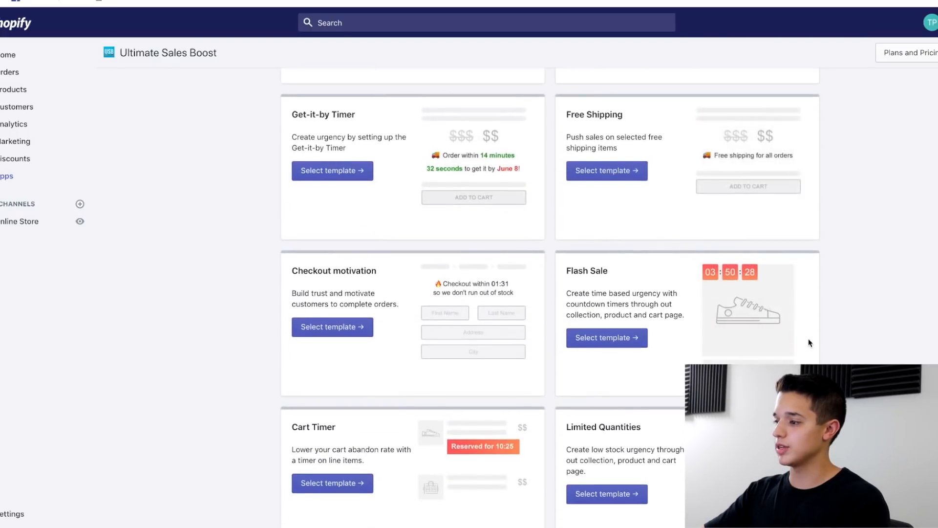
scroll("down", 3)
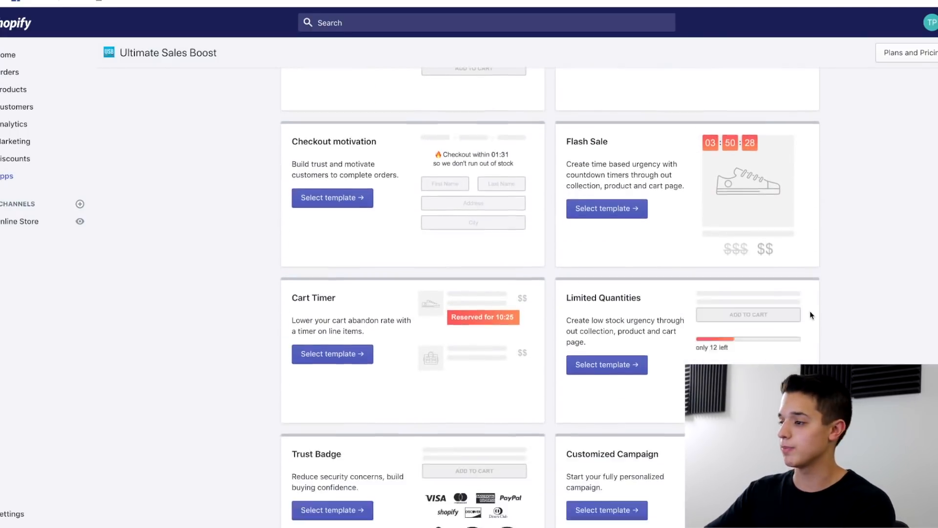
scroll("down", 3)
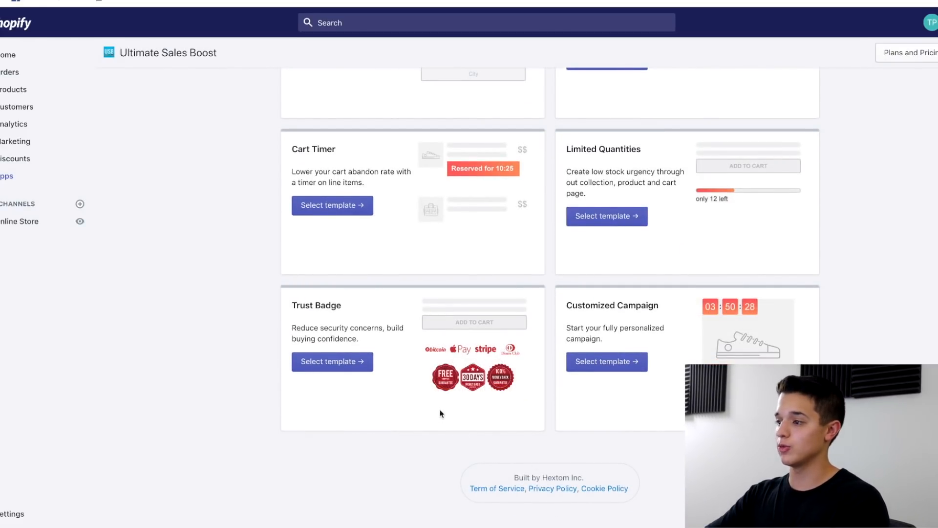
Start a Trust Badge campaign and review its add-to-cart bounce and badge settings.
left_click(331, 362)
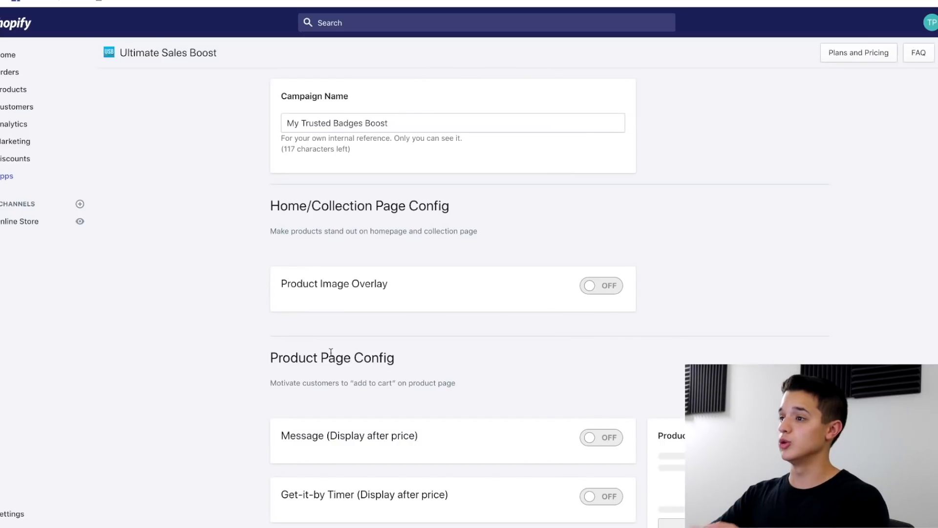
mouse_move(262, 264)
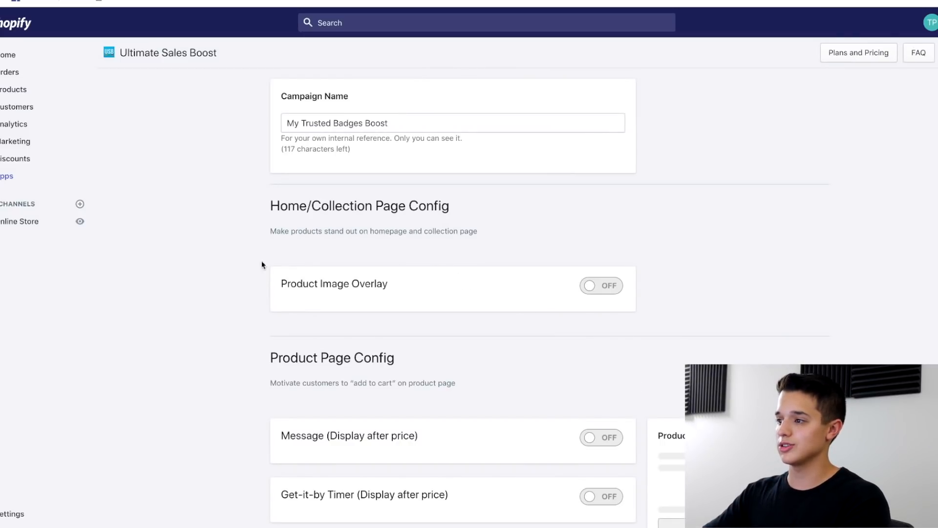
scroll("down", 3)
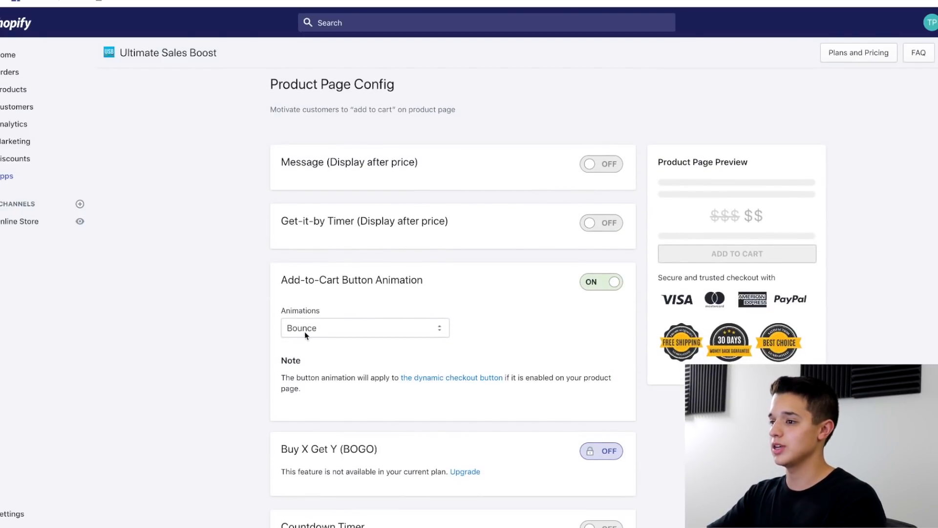
scroll("down", 3)
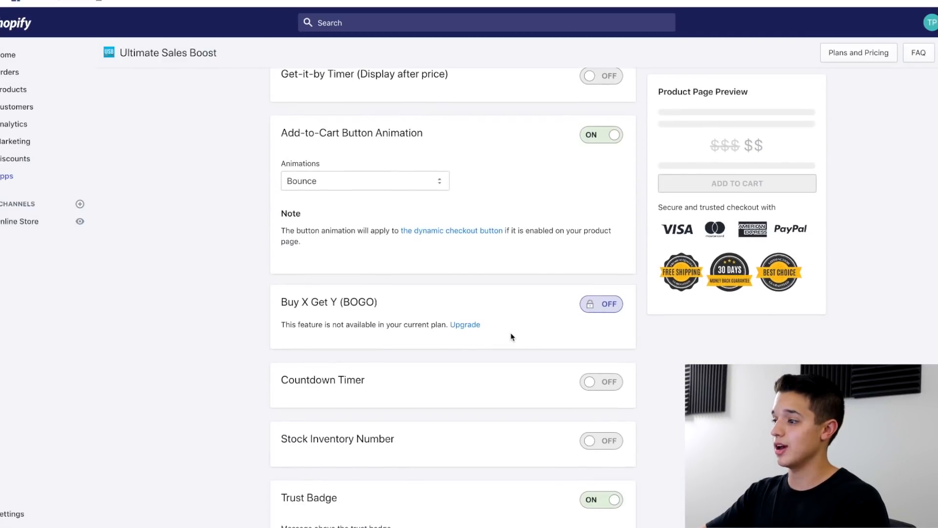